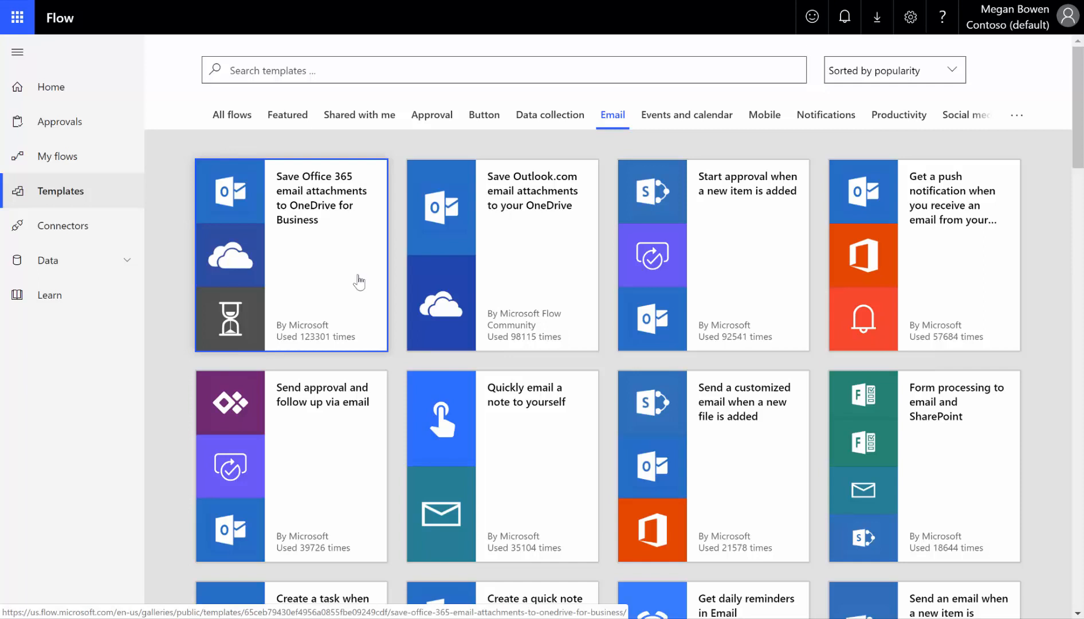
mouse_move(305, 228)
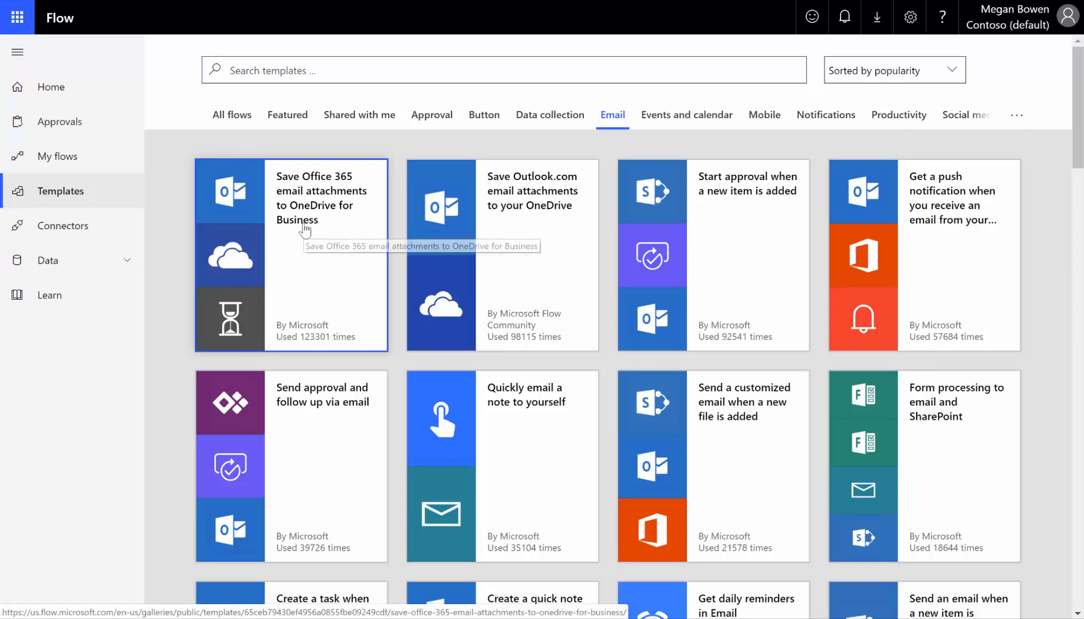
mouse_move(343, 278)
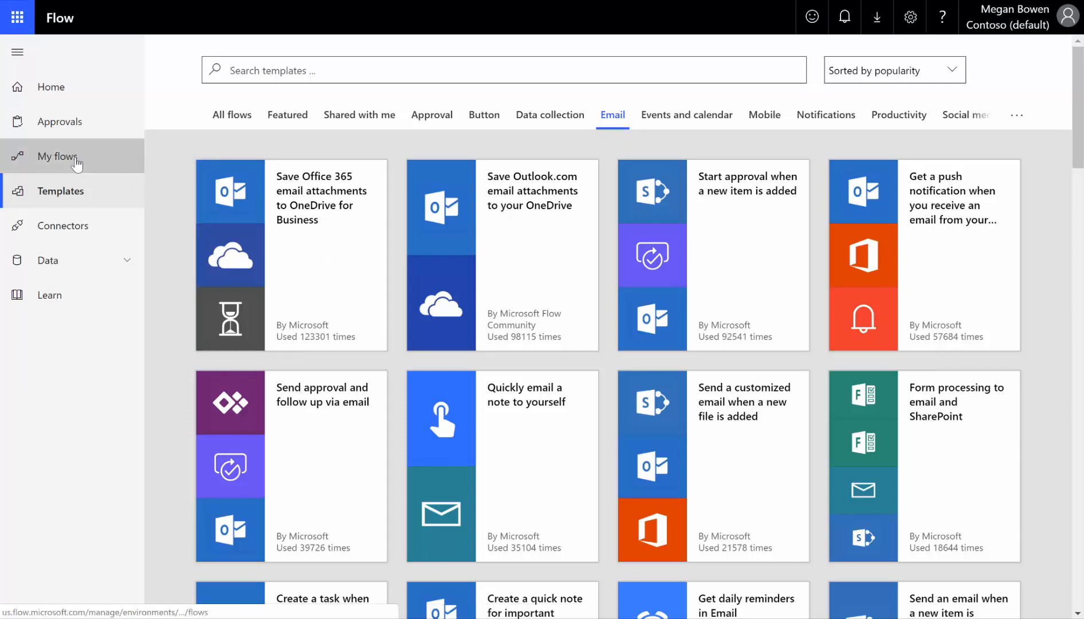
Step: Create a blank flow from My flows with the 'When a new email arrives' trigger
click(58, 156)
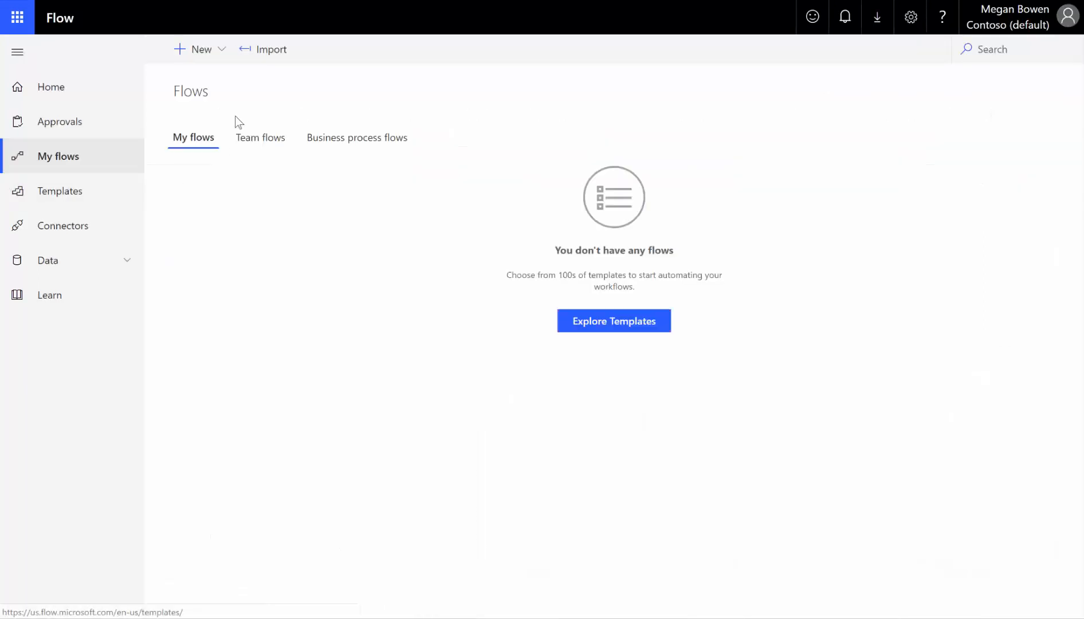
click(201, 49)
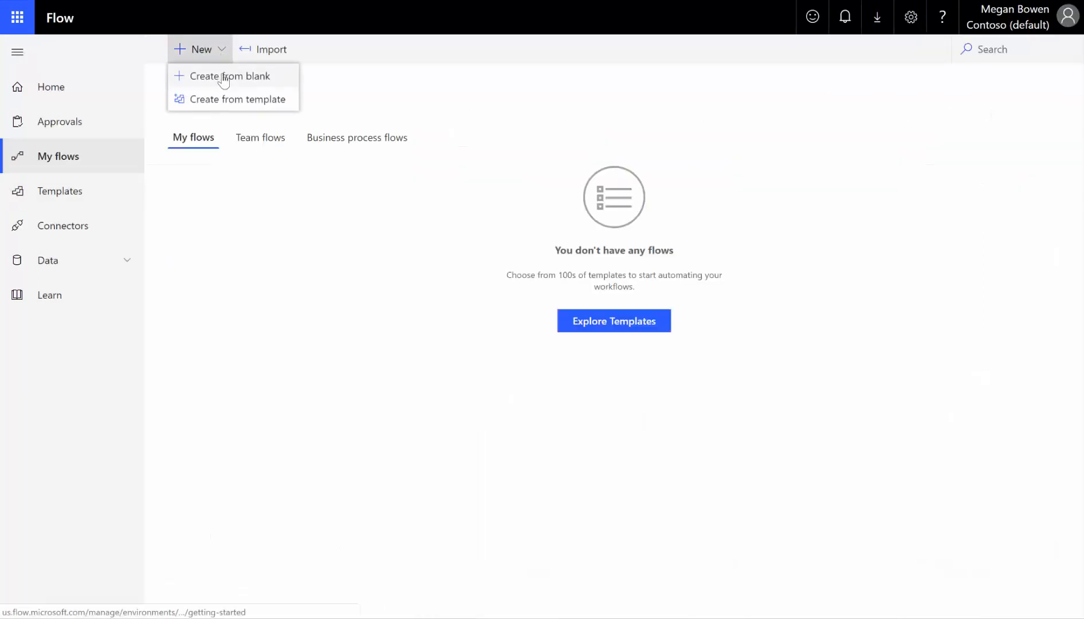
click(230, 76)
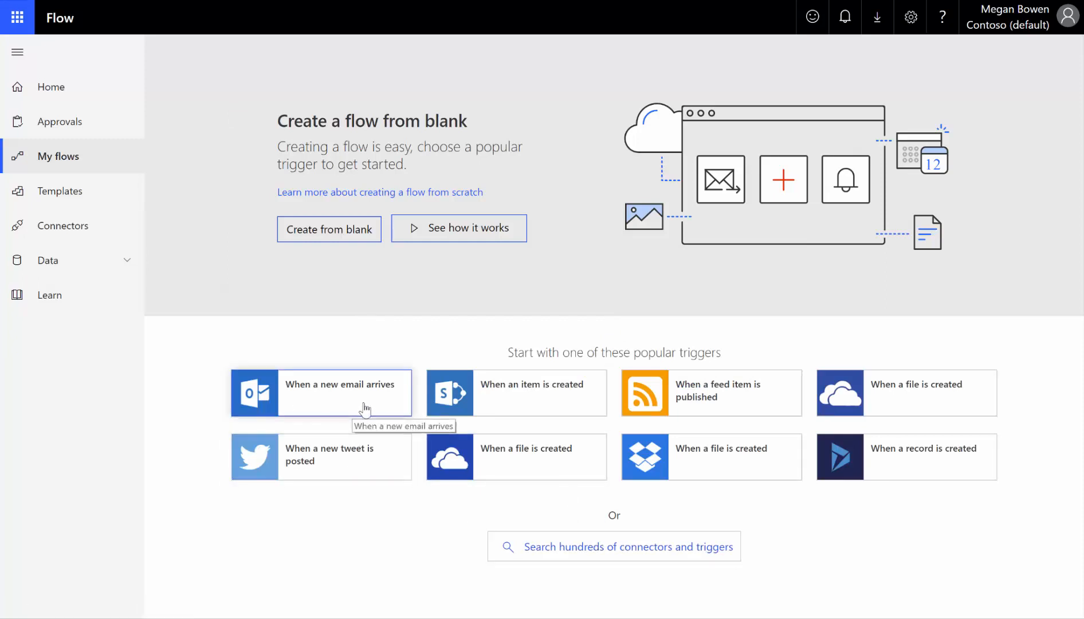
mouse_move(339, 405)
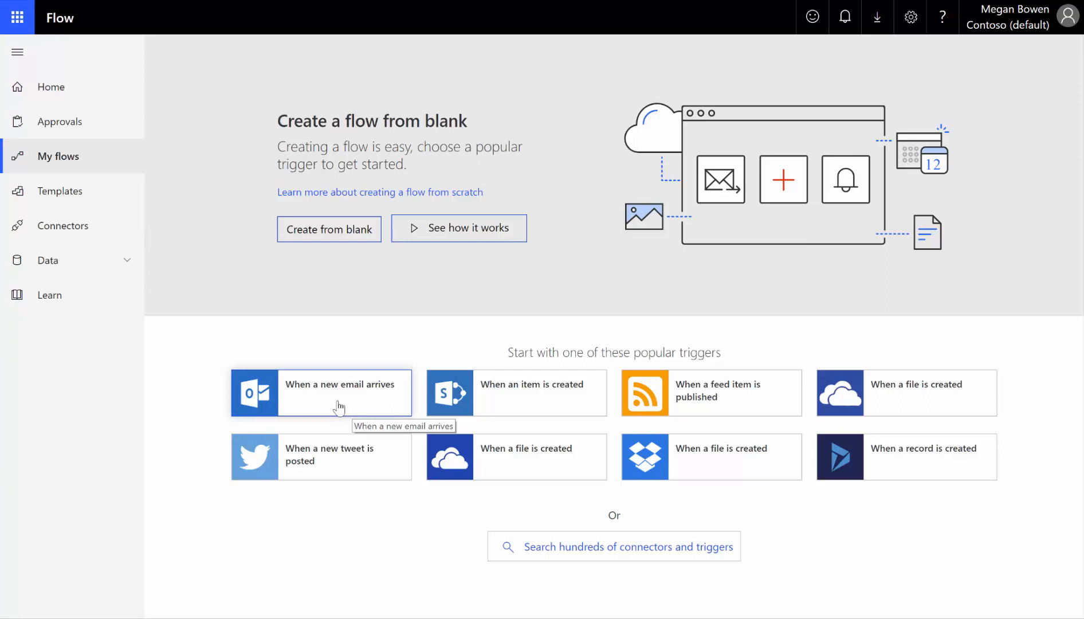
click(321, 392)
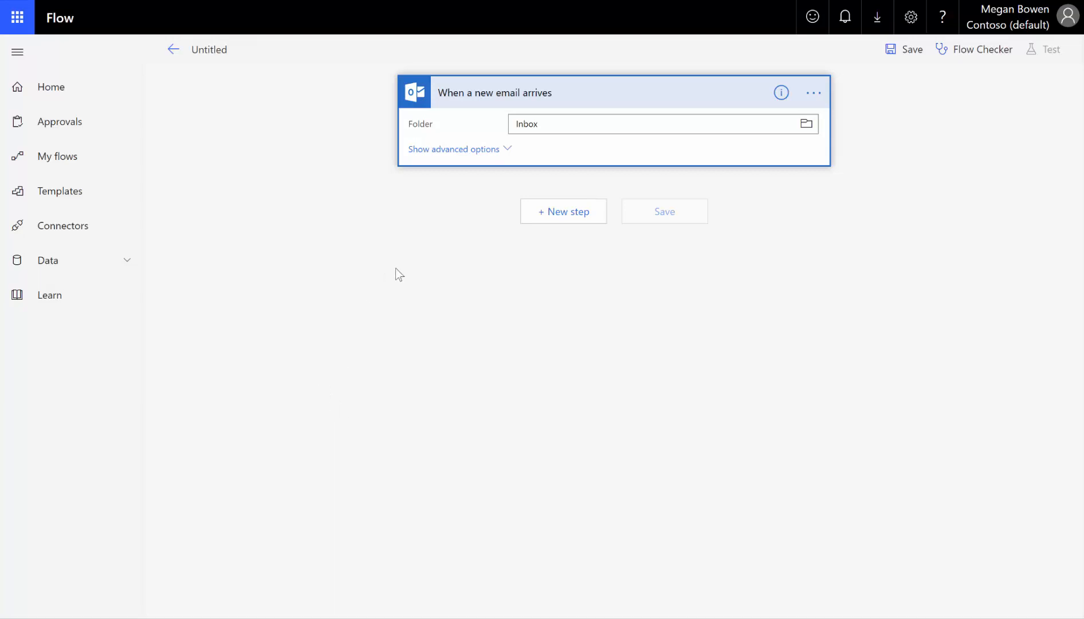
mouse_move(586, 131)
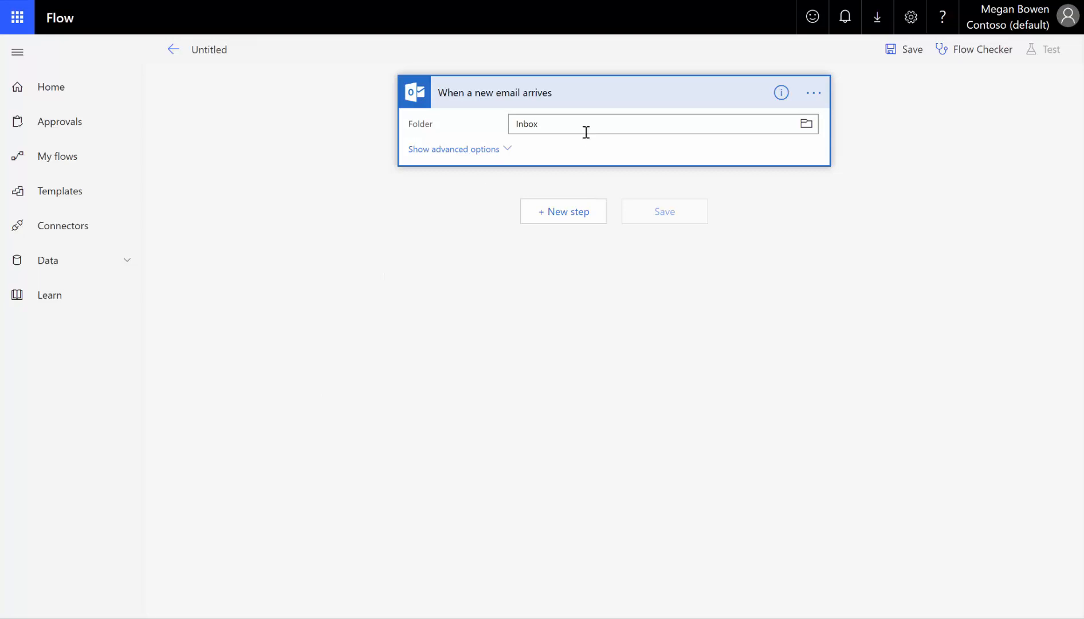
Step: In the trigger's advanced options set Has Attachment to Yes and Include Attachments to Yes
click(455, 149)
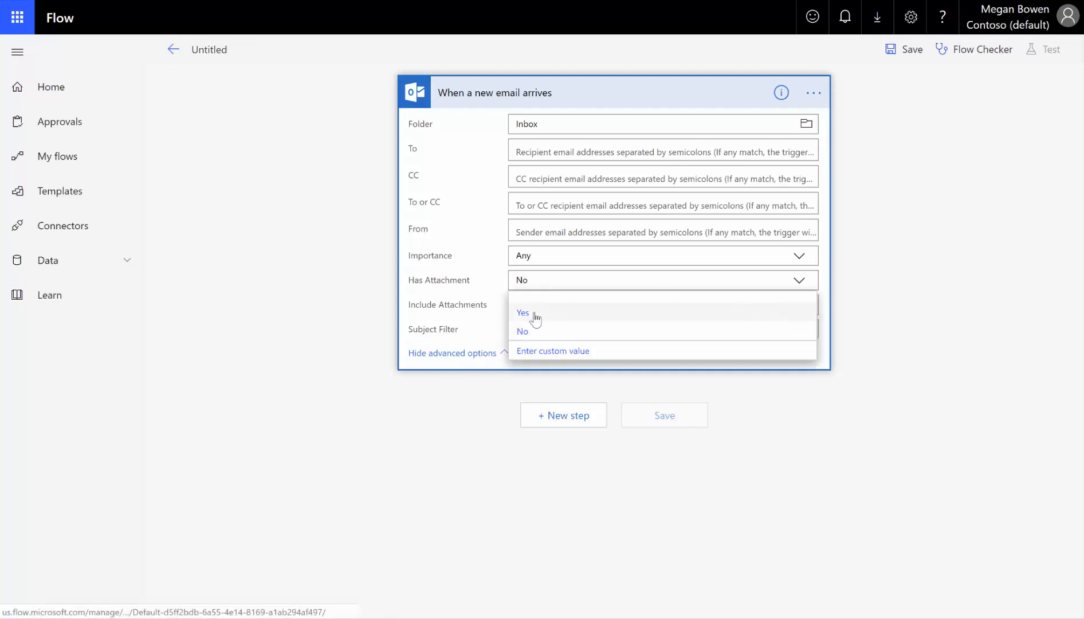
click(523, 312)
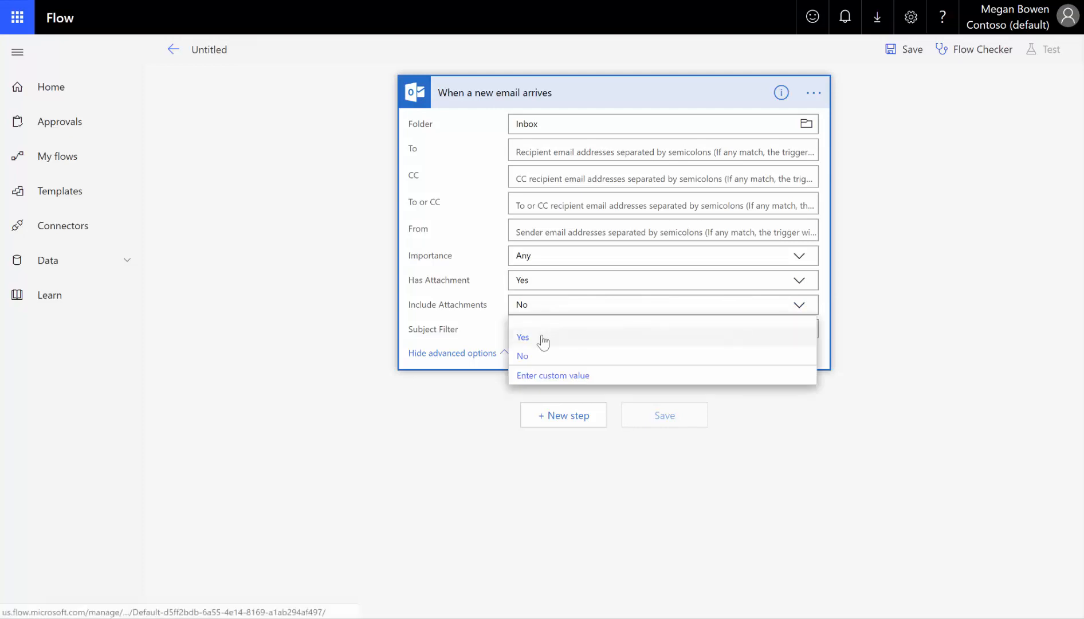
click(523, 338)
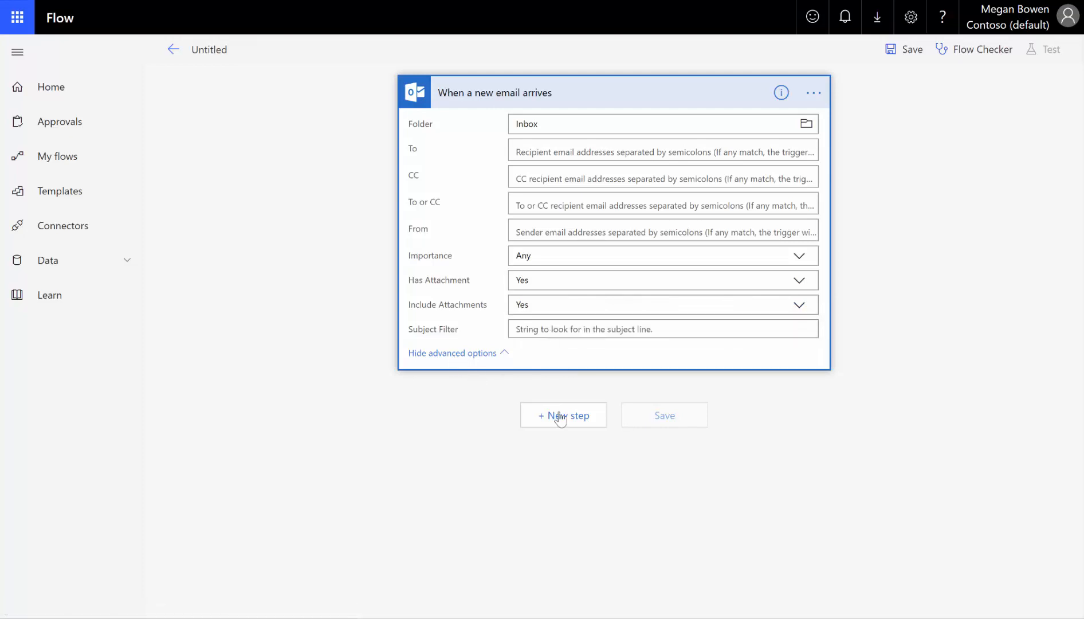
Step: Add a Control > Apply to each loop running over the email's Attachments
click(563, 415)
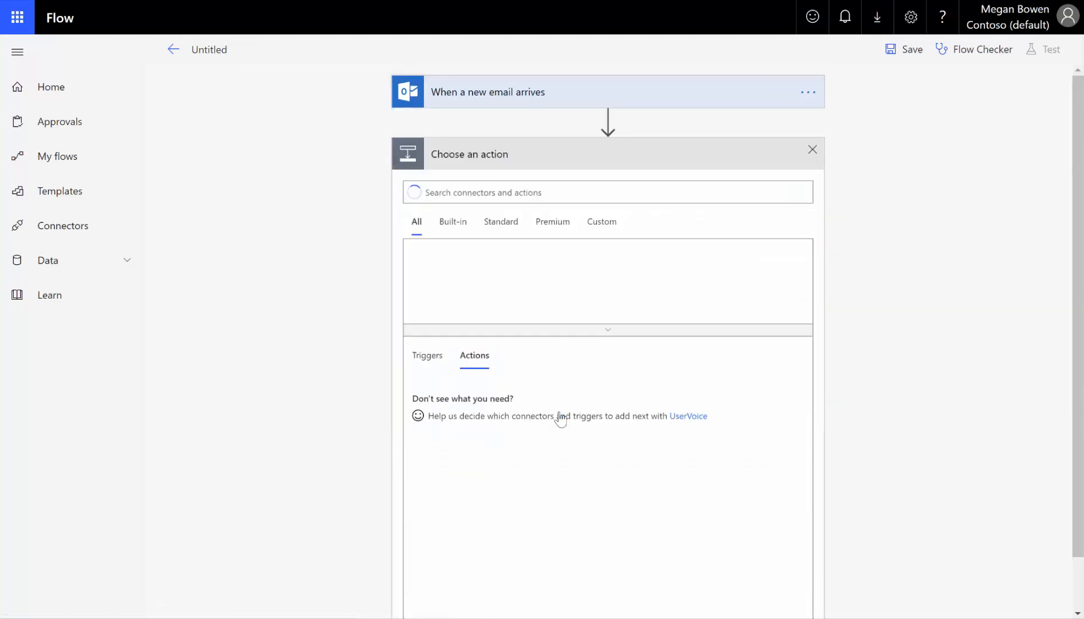
click(607, 192)
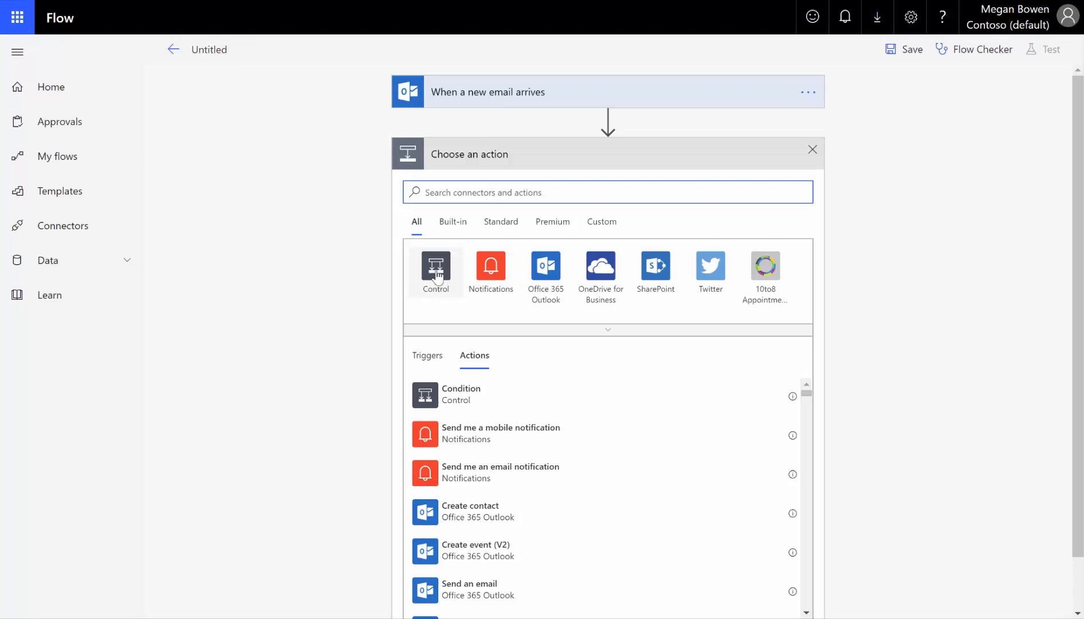
click(435, 270)
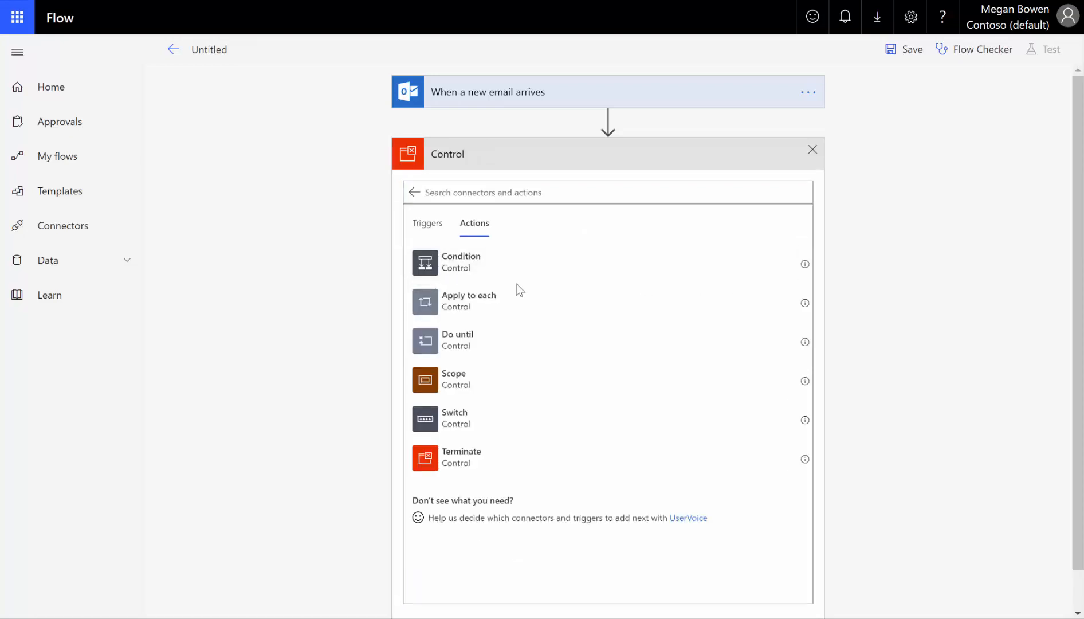
mouse_move(464, 244)
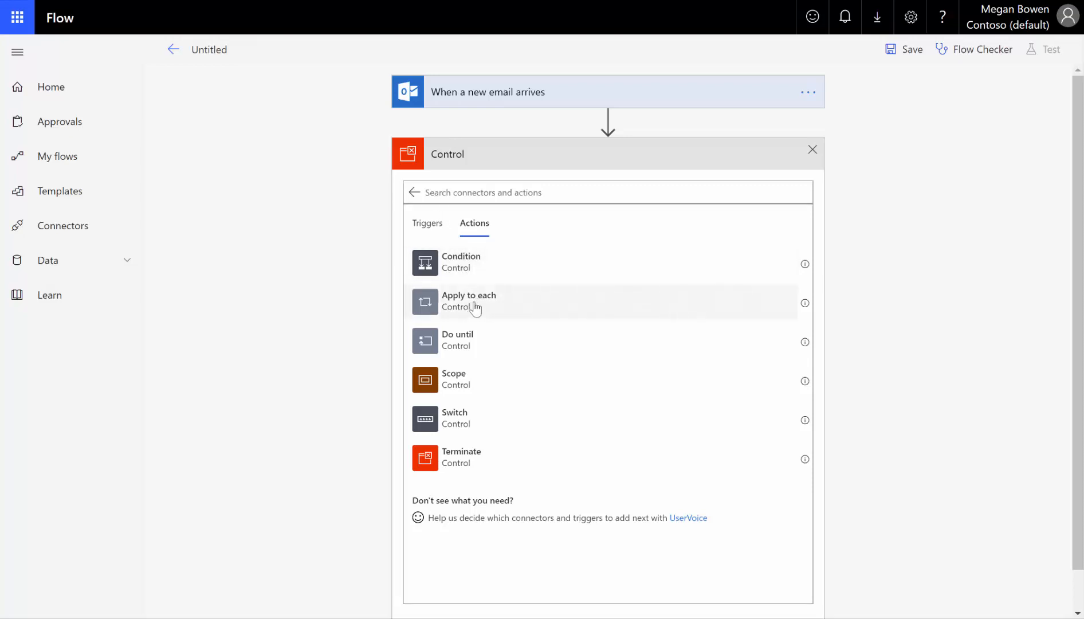
click(468, 301)
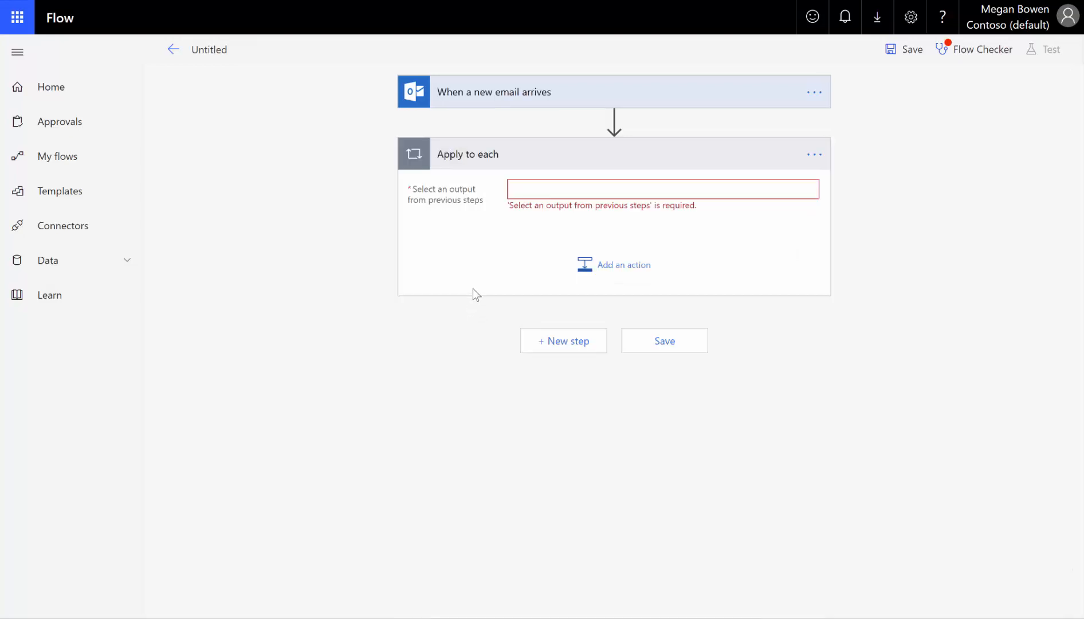
click(661, 188)
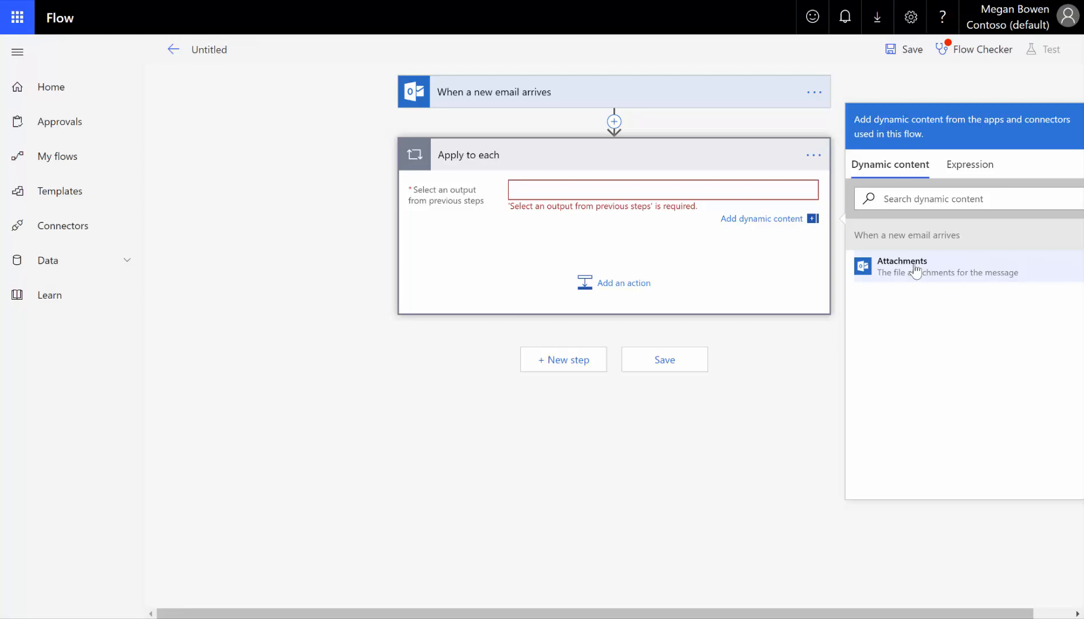
click(901, 267)
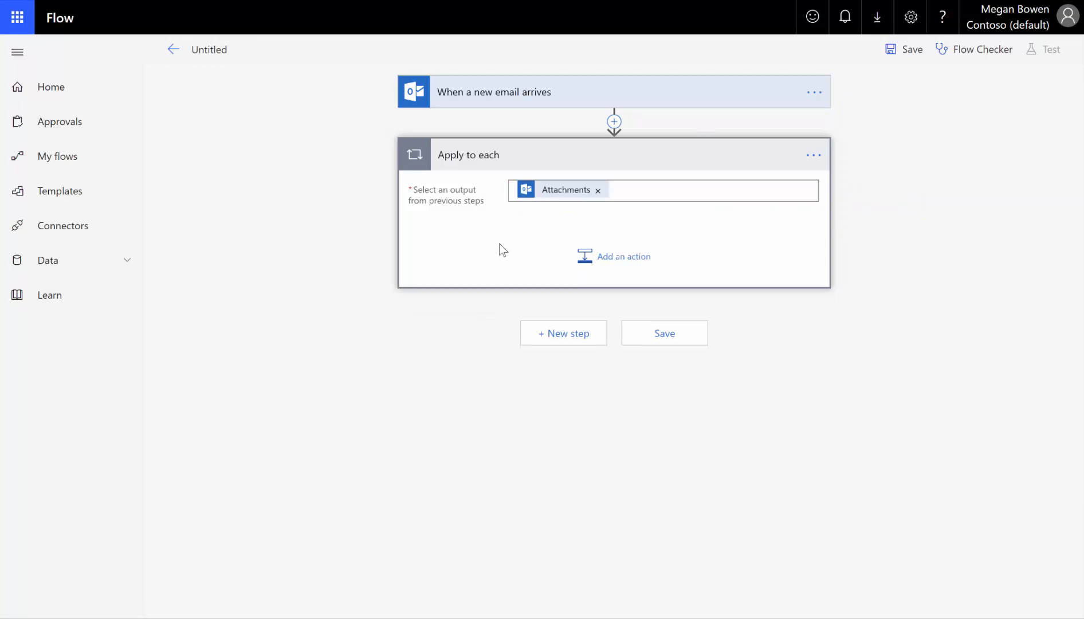
click(622, 256)
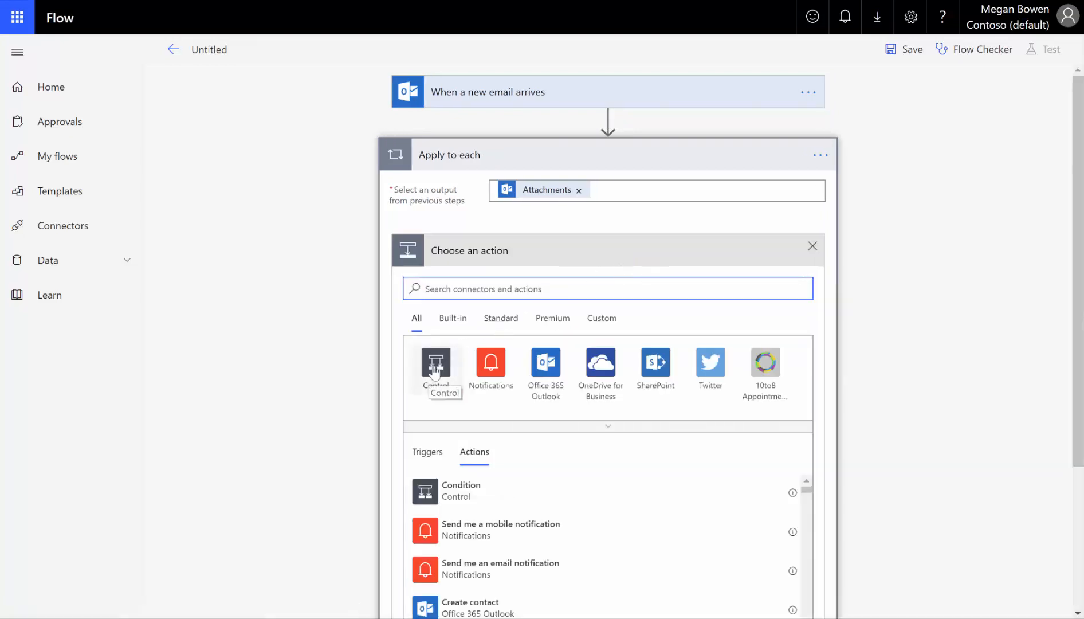
Step: Add a Control > Condition inside the loop and start choosing its first value
click(435, 364)
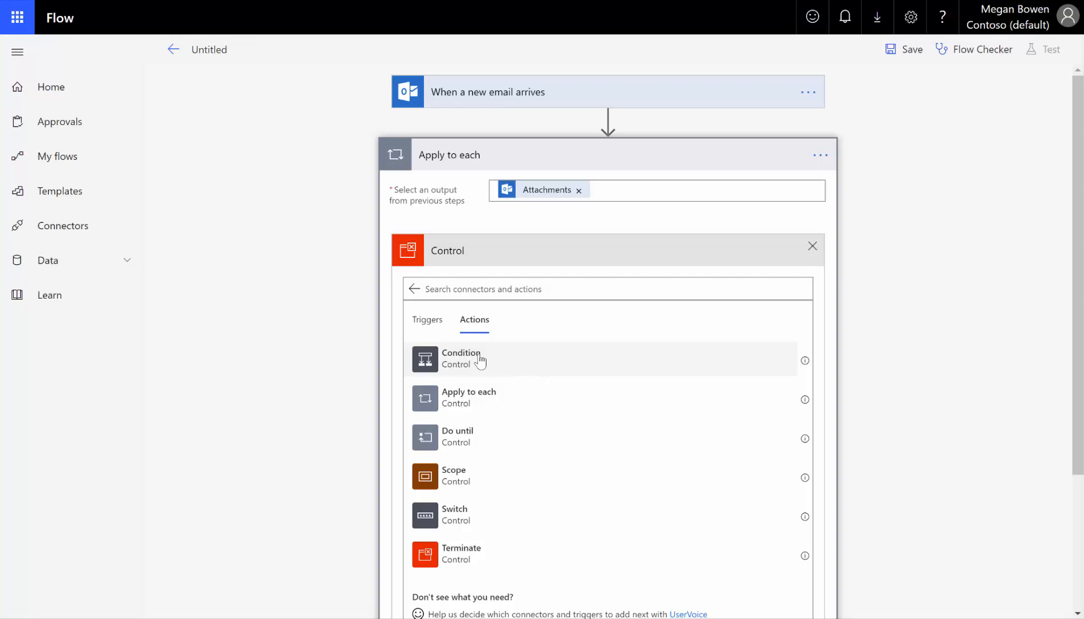
click(462, 358)
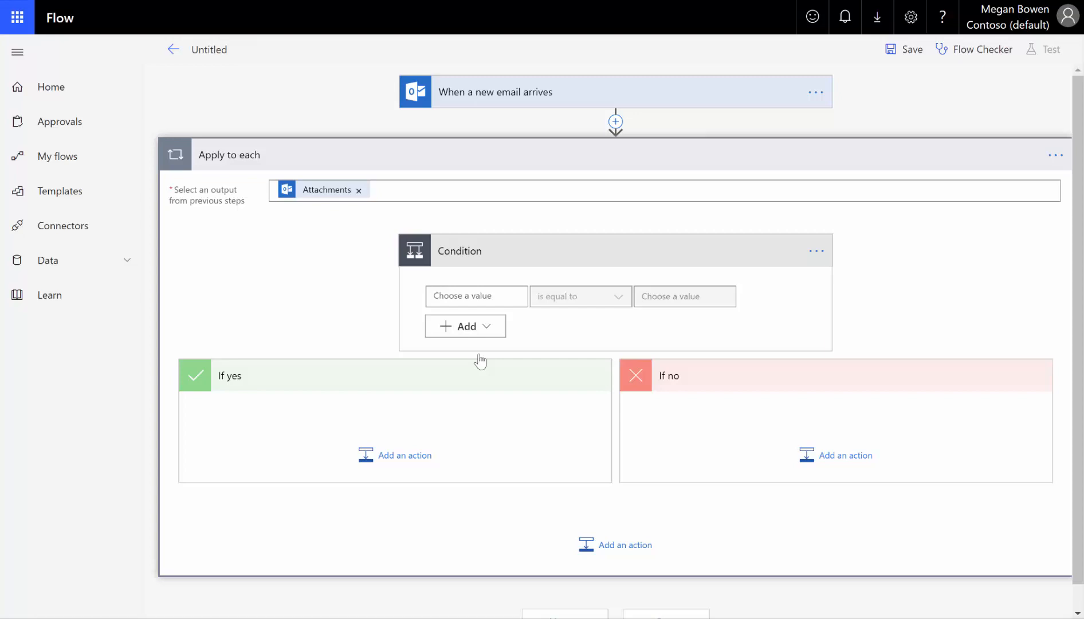
click(476, 295)
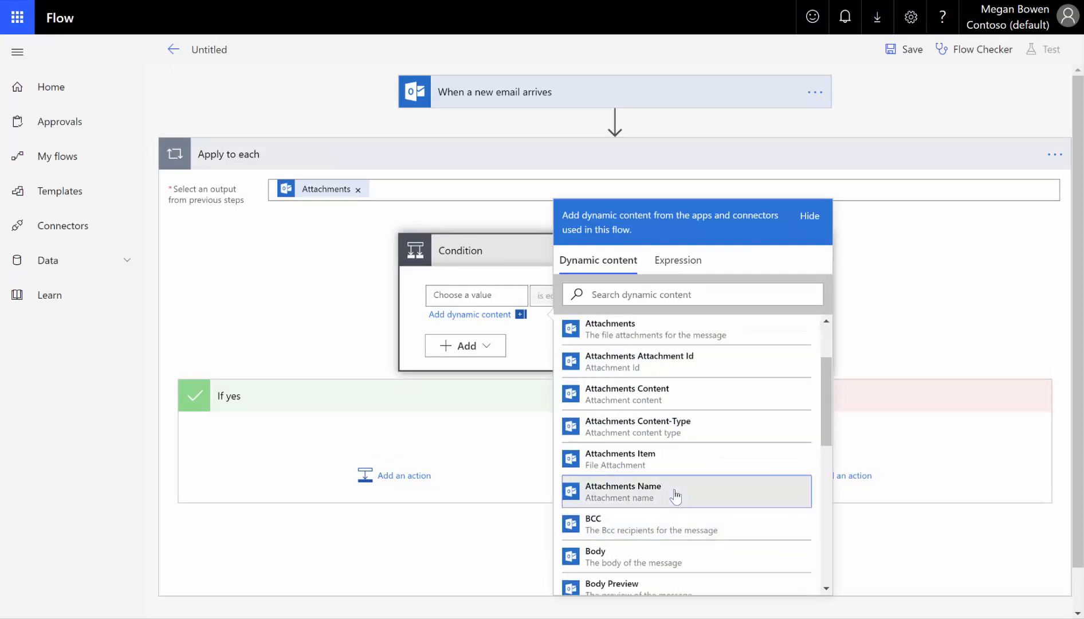
click(622, 491)
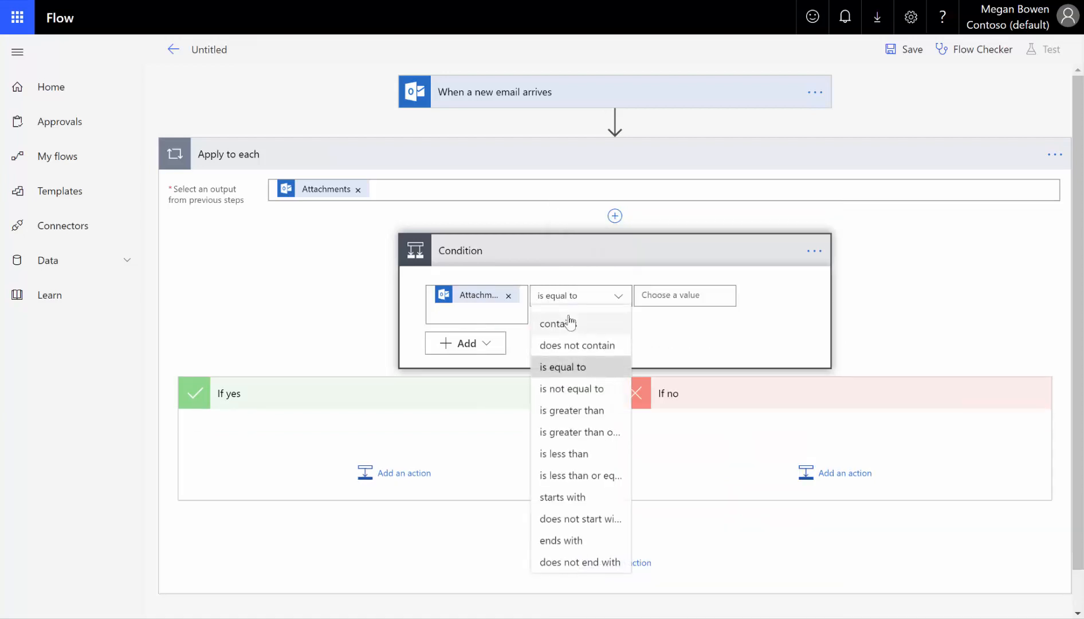
click(555, 323)
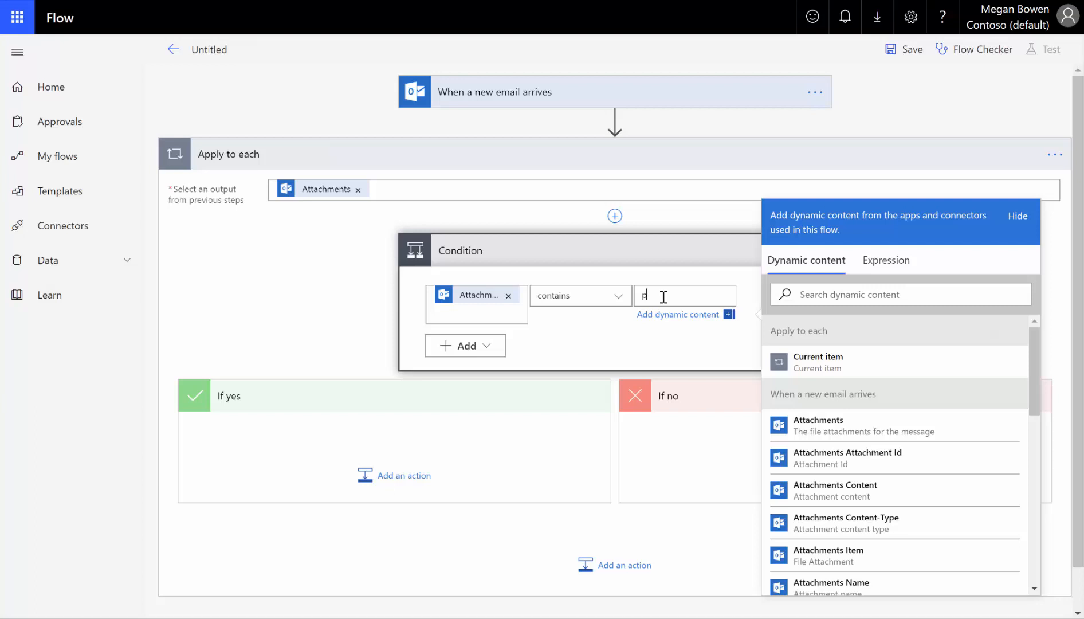
click(464, 343)
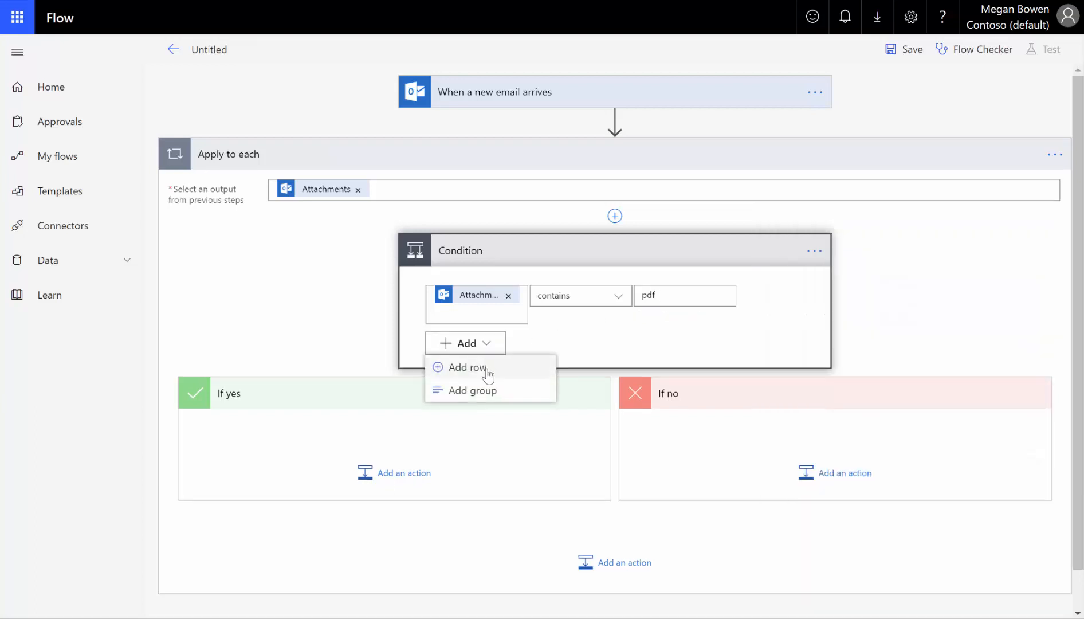
click(466, 368)
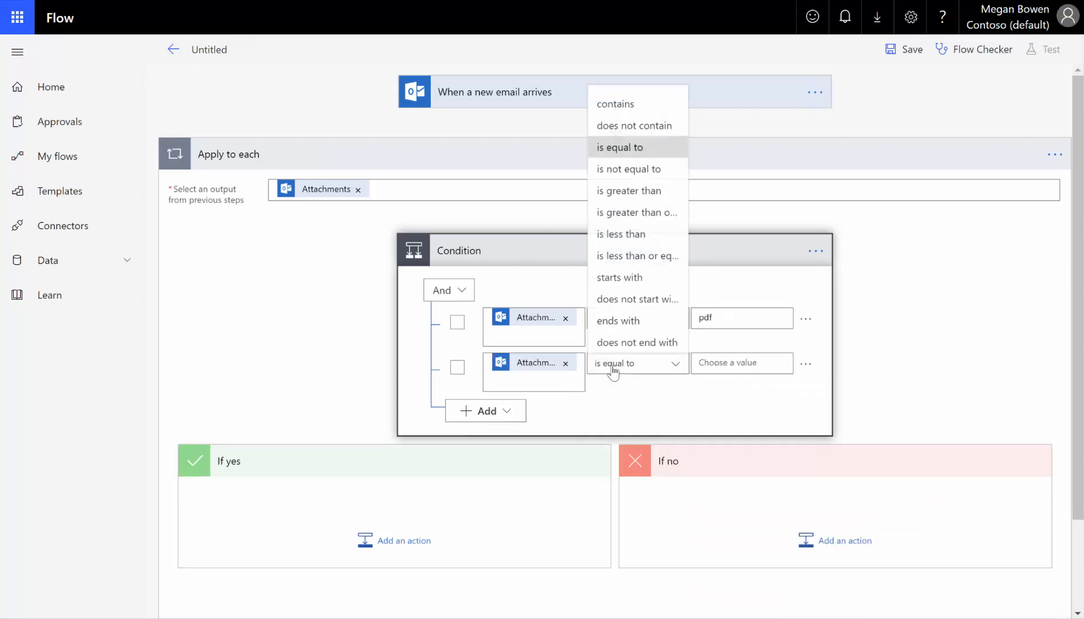
click(615, 104)
text(docx)
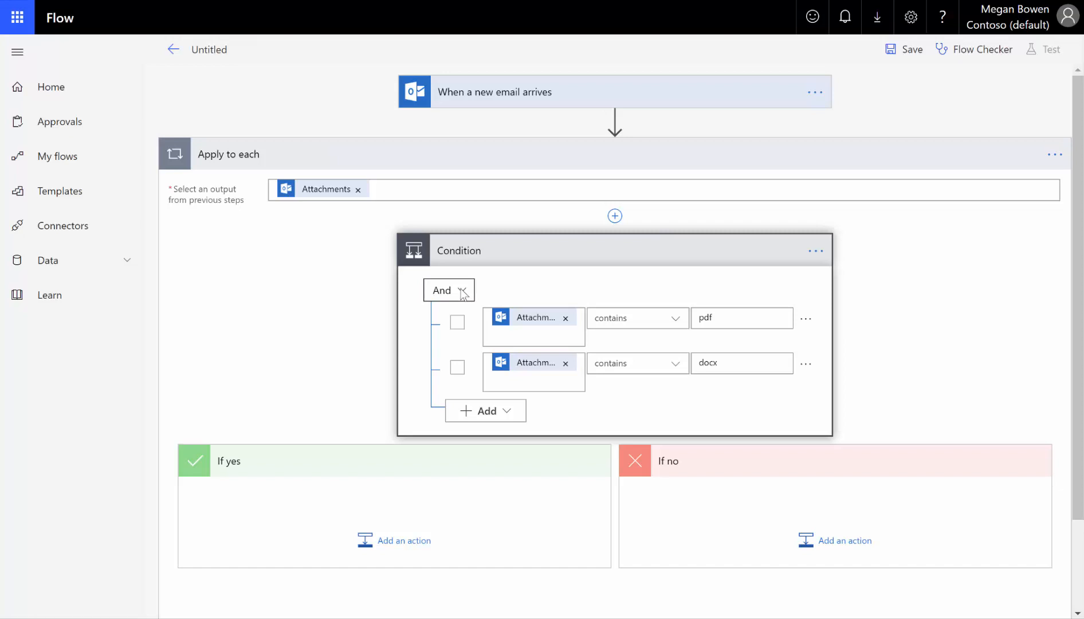
click(448, 290)
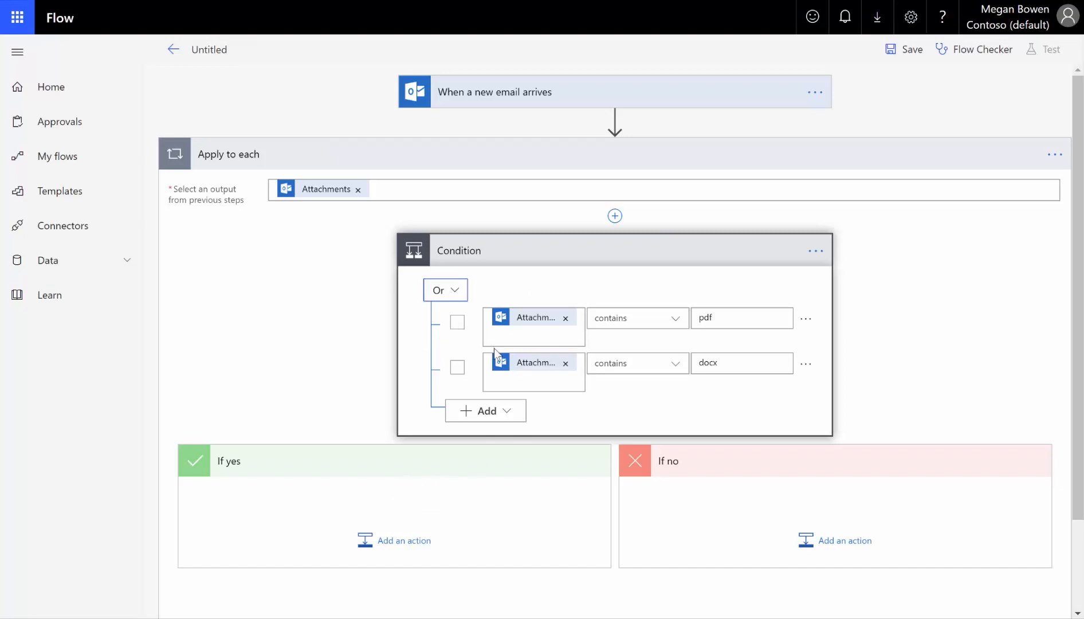
mouse_move(611, 333)
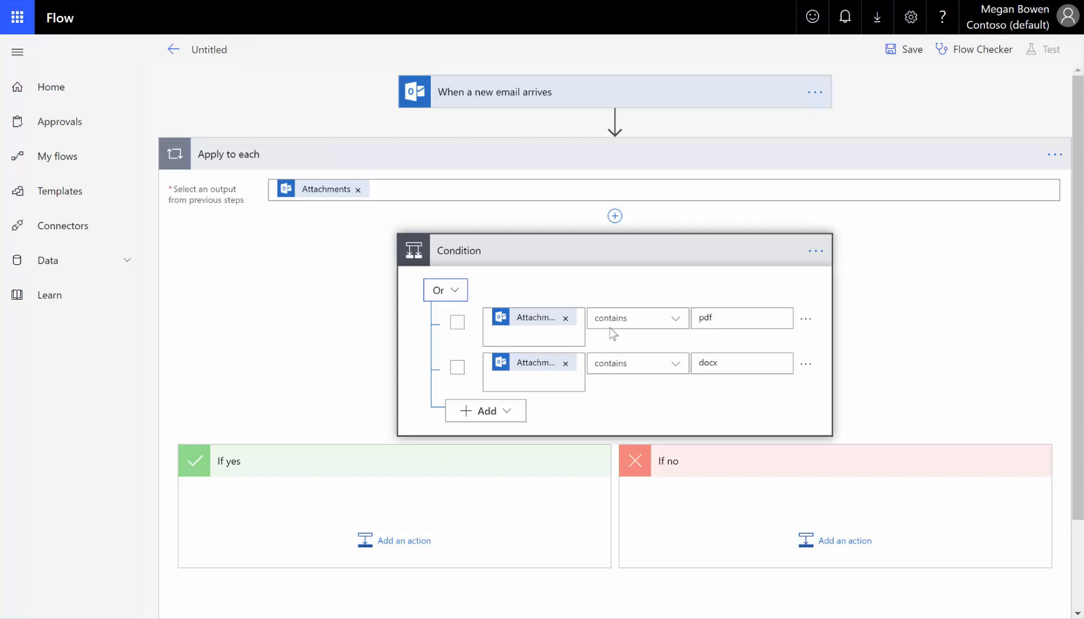
mouse_move(438, 499)
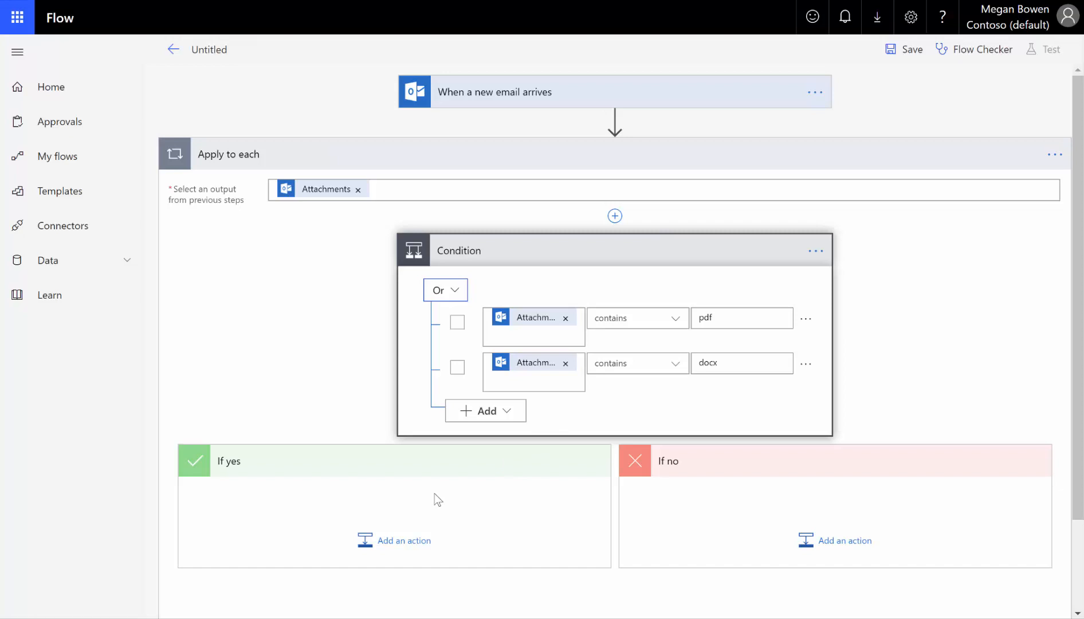
mouse_move(395, 541)
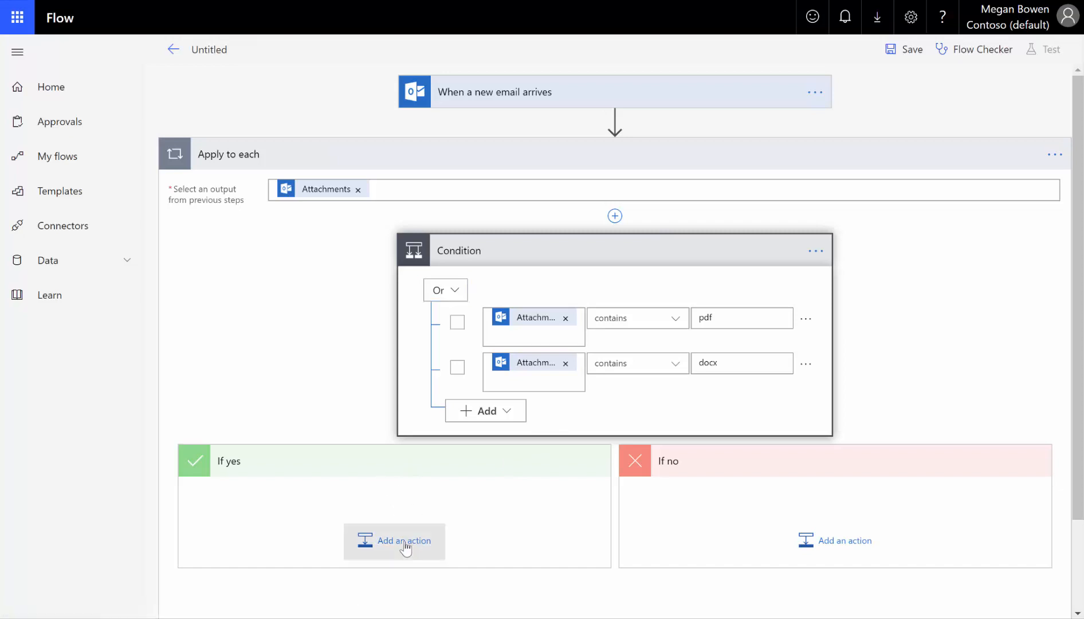
Step: Add a OneDrive for Business Create file action to the If yes branch
click(395, 541)
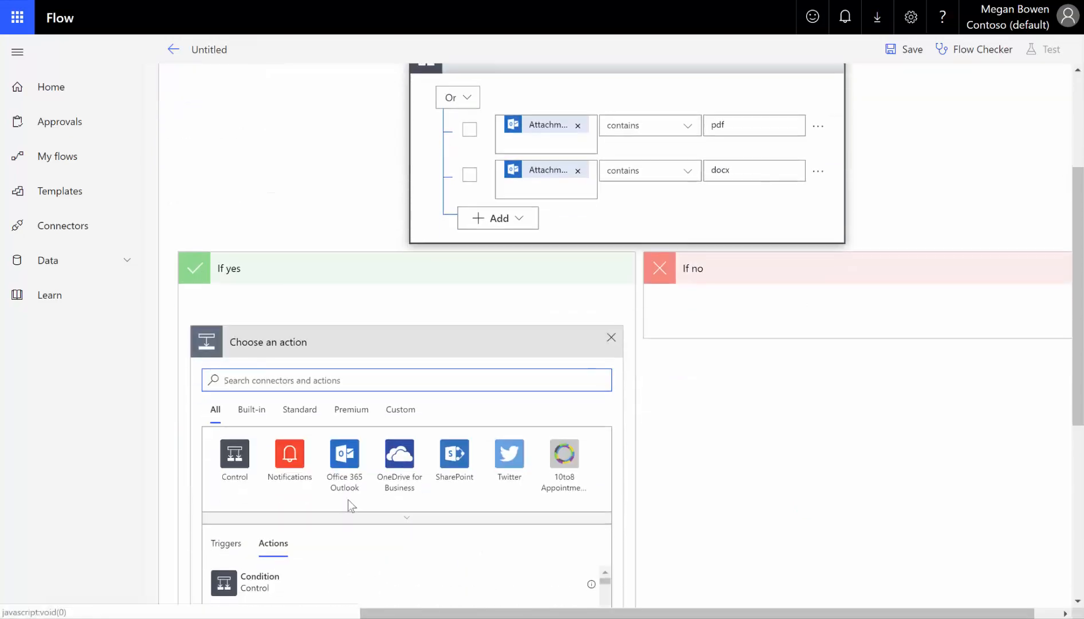
click(399, 454)
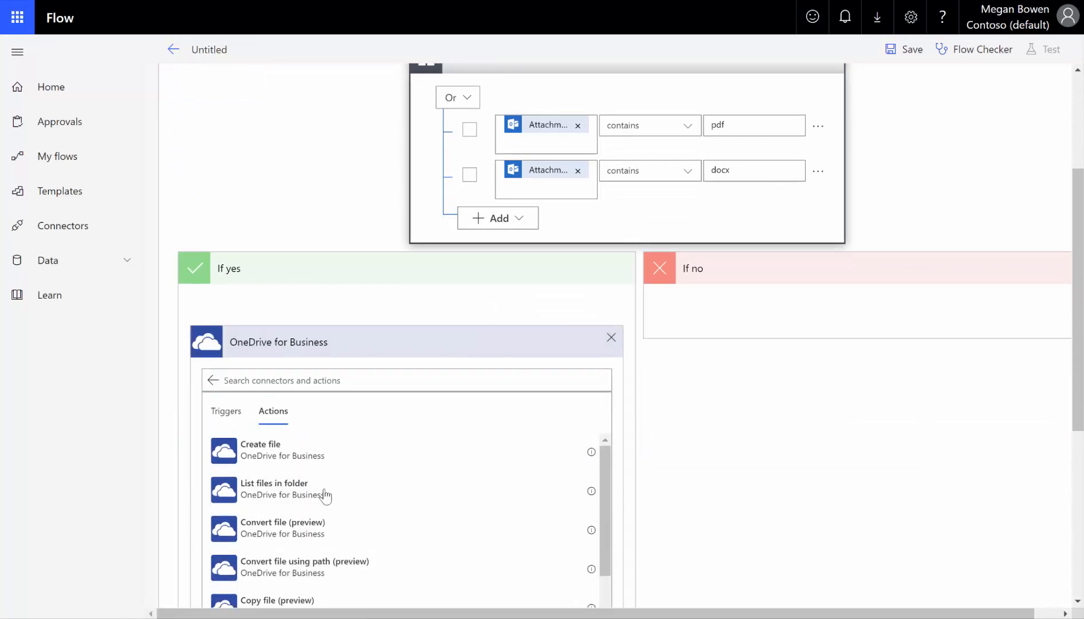
mouse_move(298, 455)
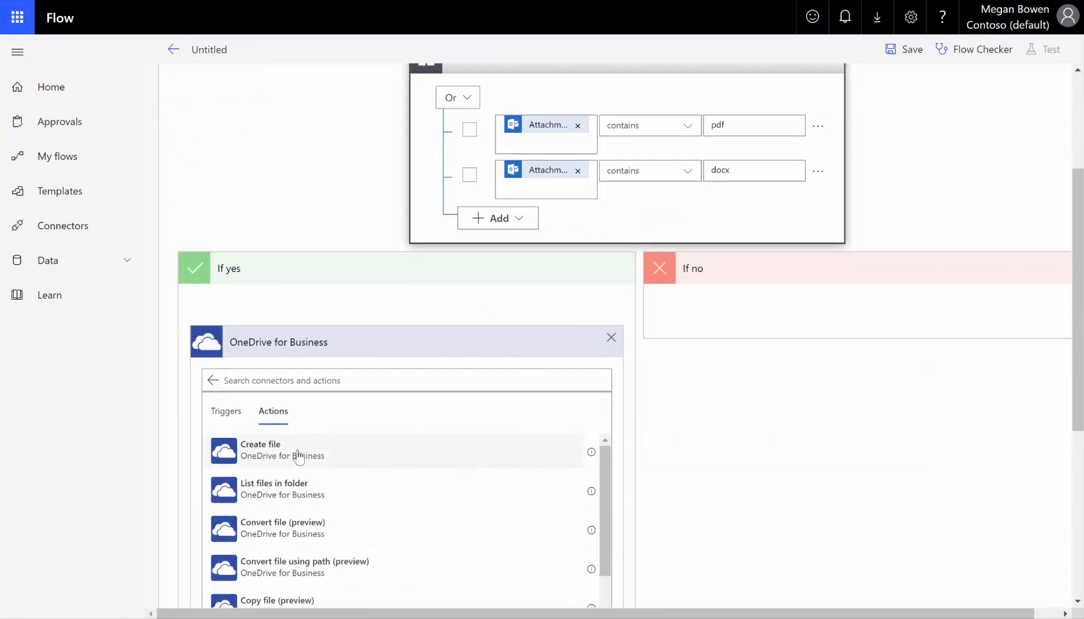
click(261, 449)
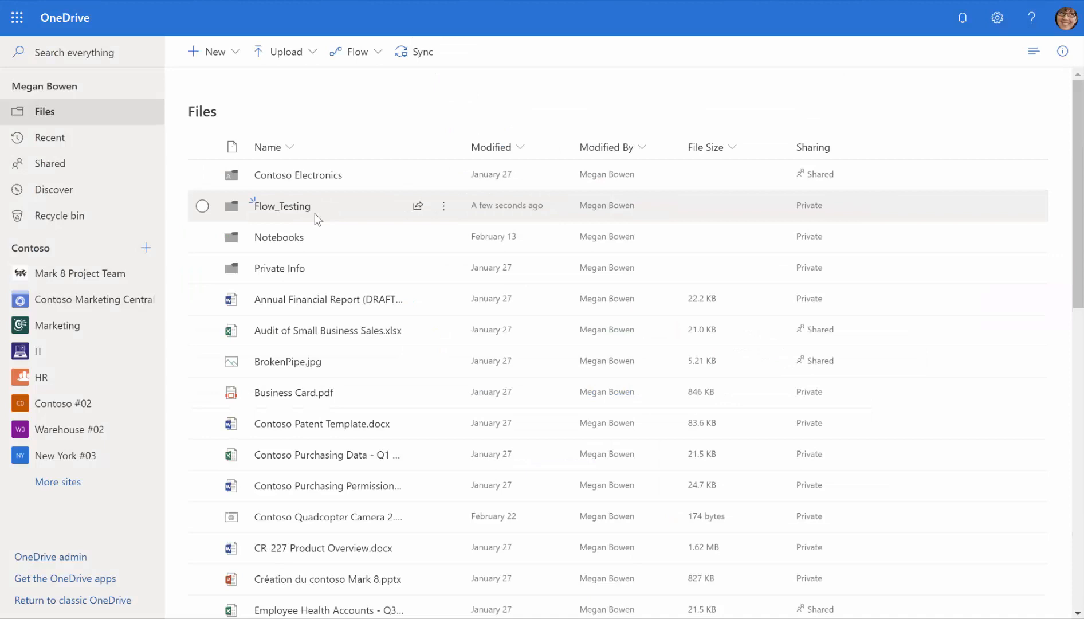
Step: View the Flow_Testing folder in the OneDrive Files list
click(201, 205)
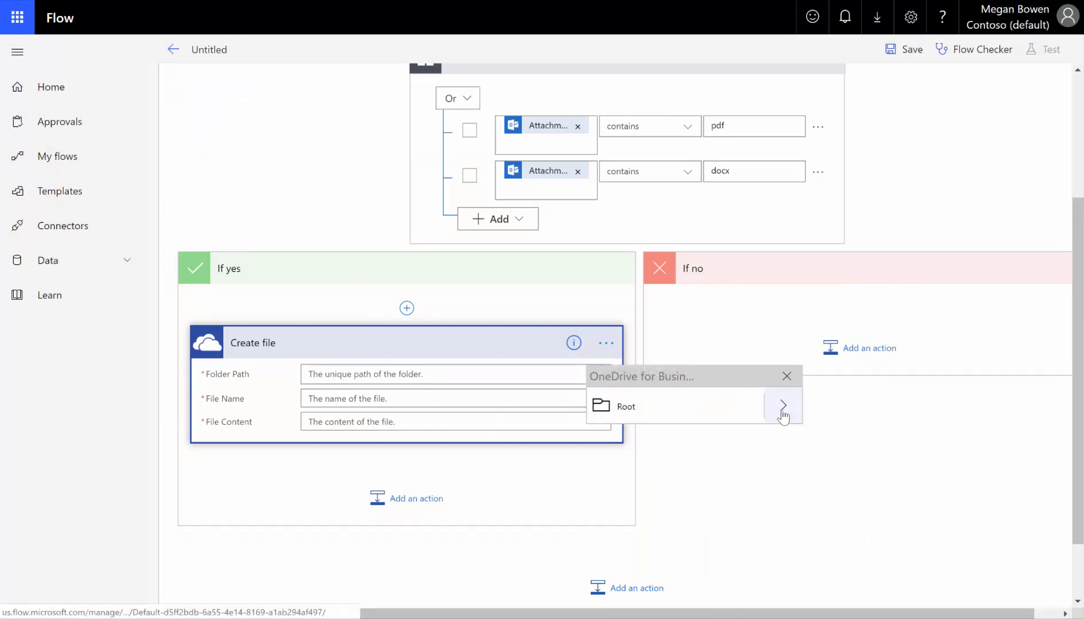
Step: Set Folder Path to Root > Flow_Testing and File Name to Attachments Name
click(782, 406)
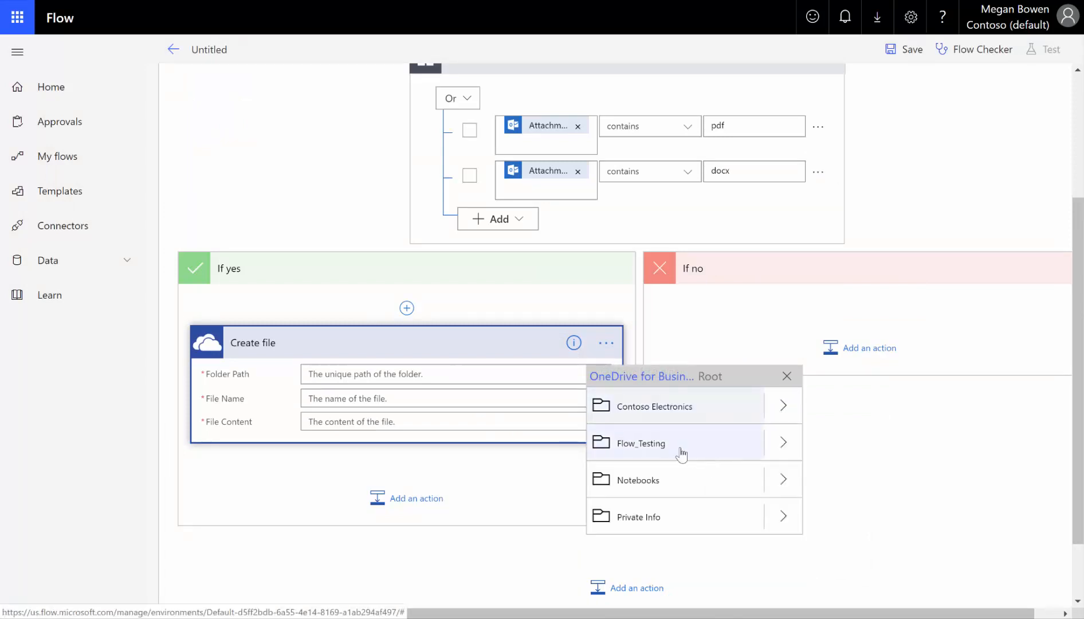
click(640, 443)
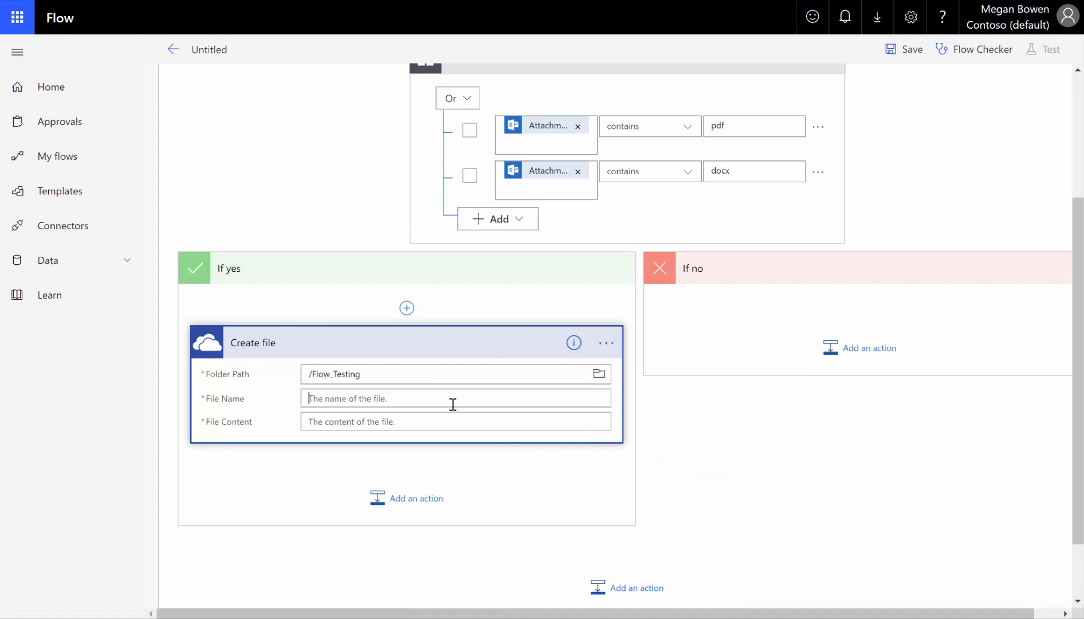
click(455, 398)
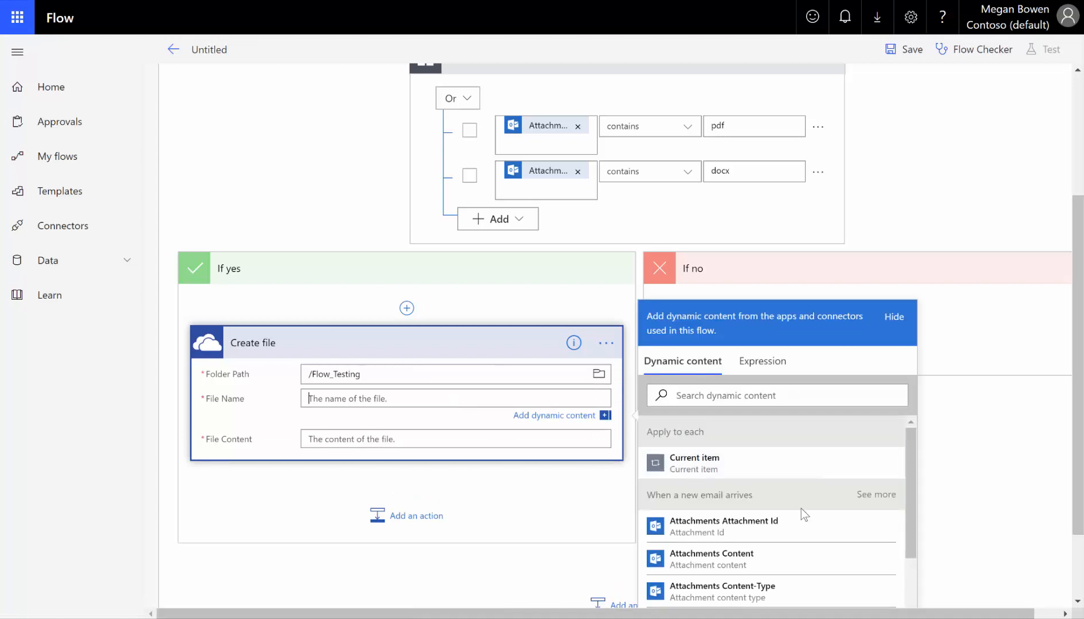
scroll(down, 3)
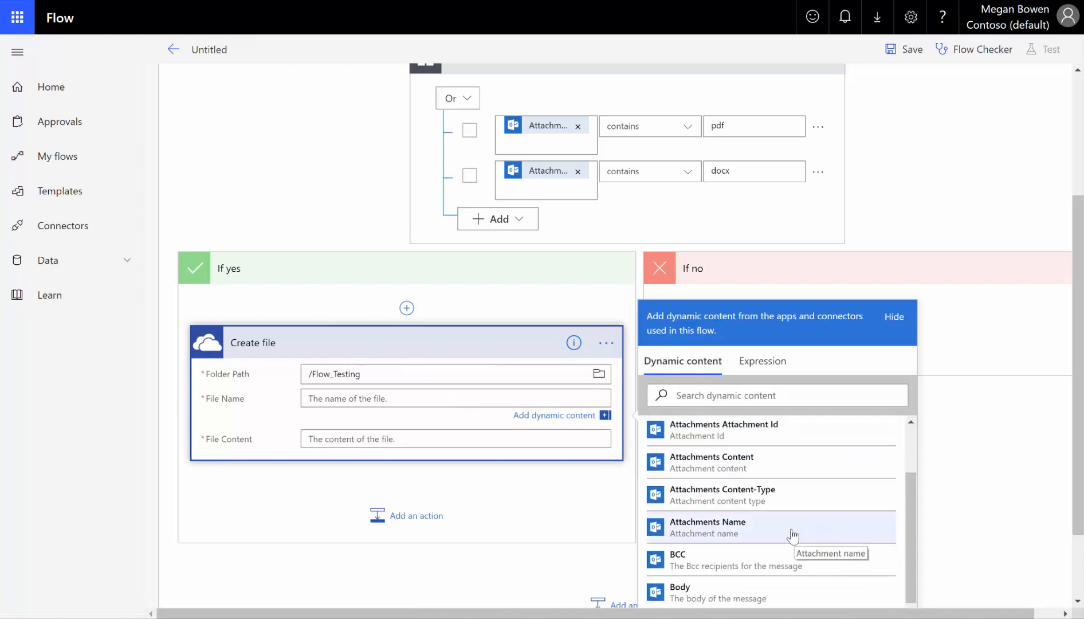
click(706, 528)
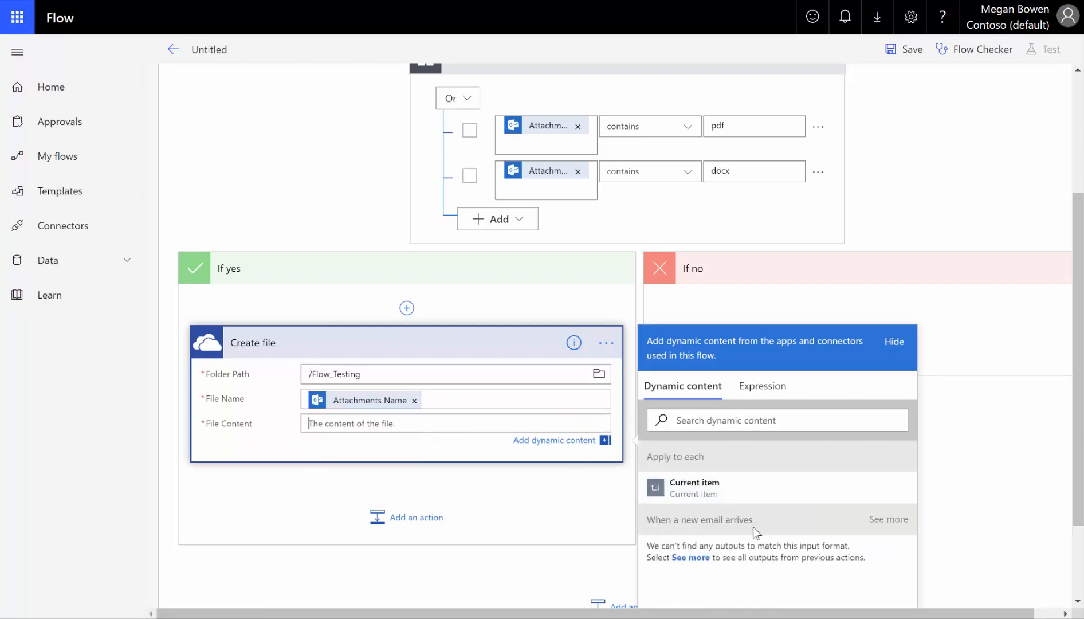
Step: Set File Content to the trigger's Attachments Content
scroll(down, 3)
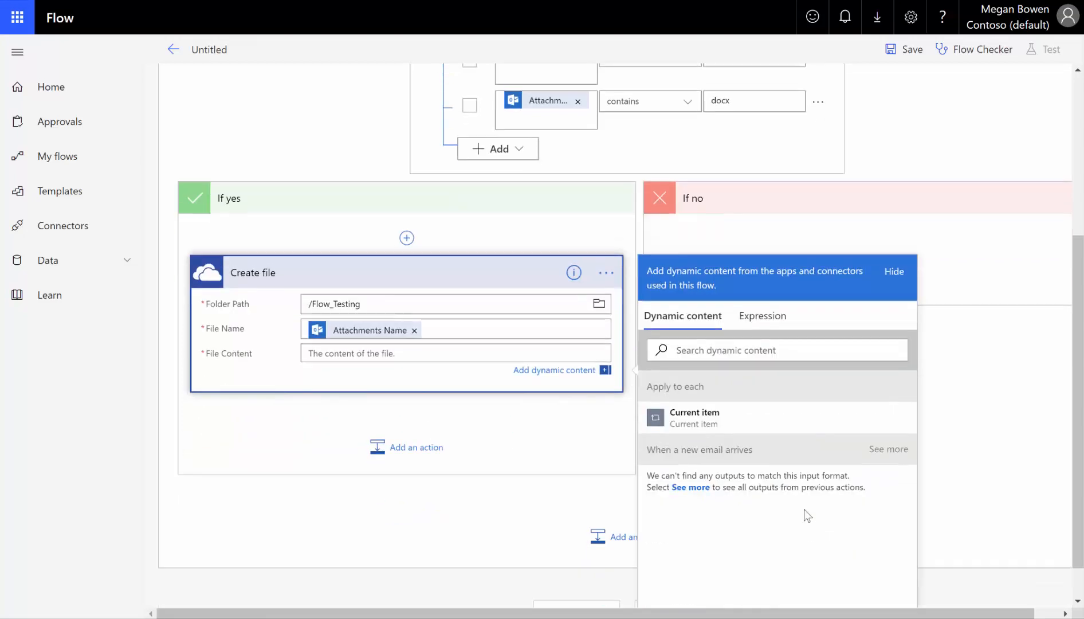
click(889, 449)
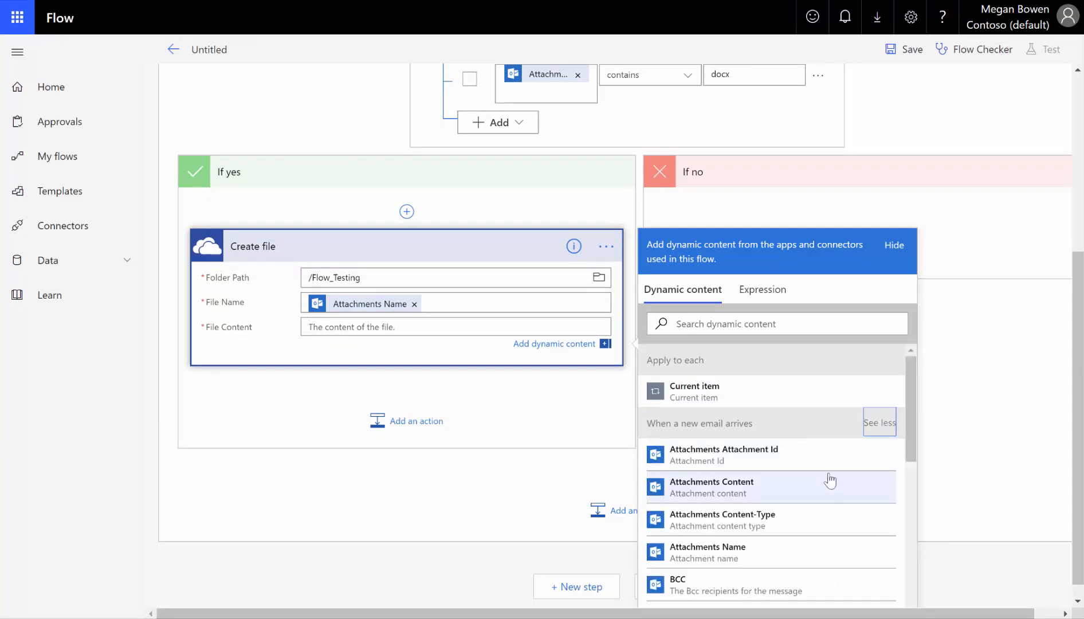
mouse_move(809, 519)
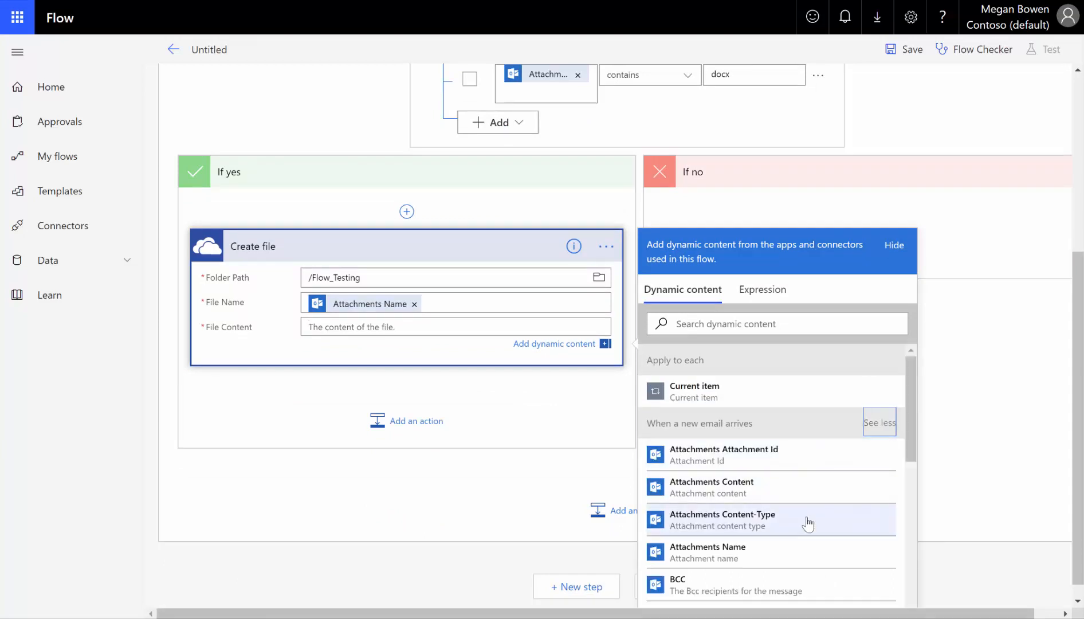
mouse_move(780, 493)
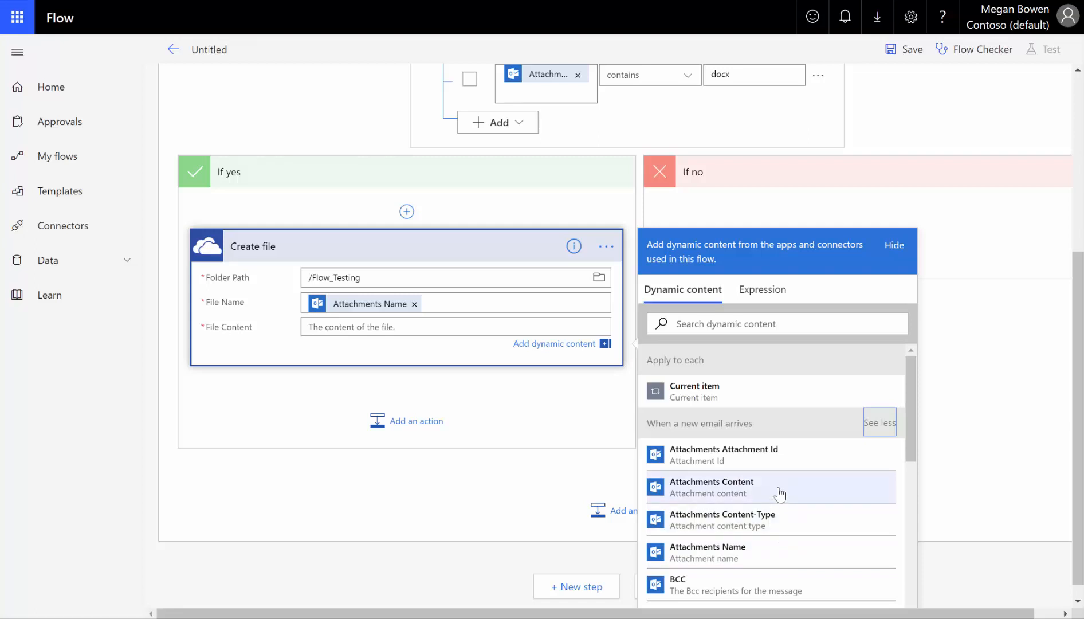
mouse_move(779, 487)
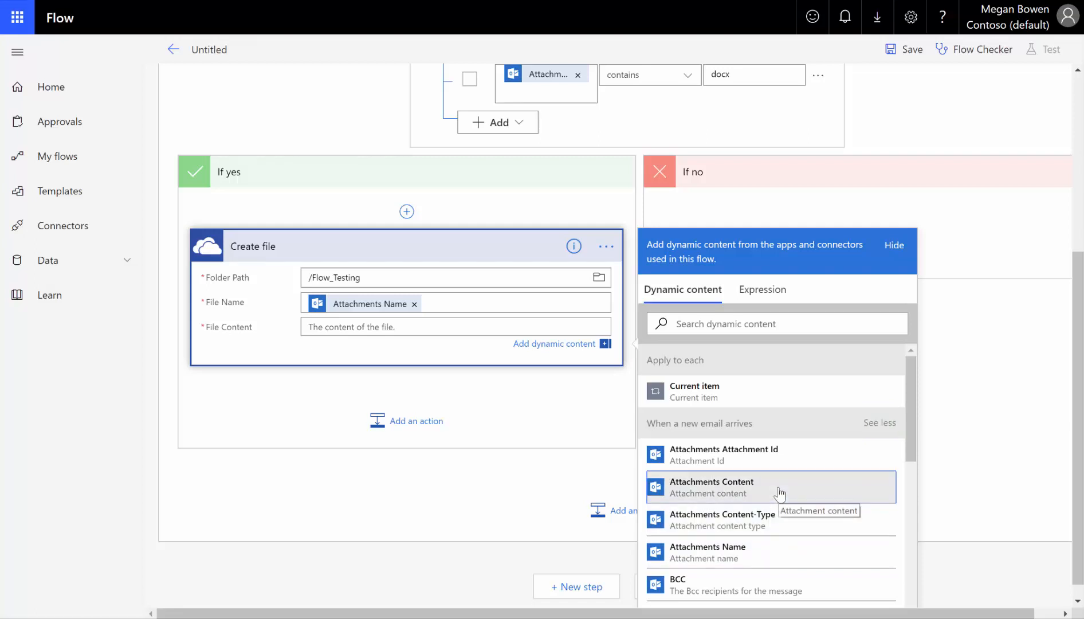
click(710, 487)
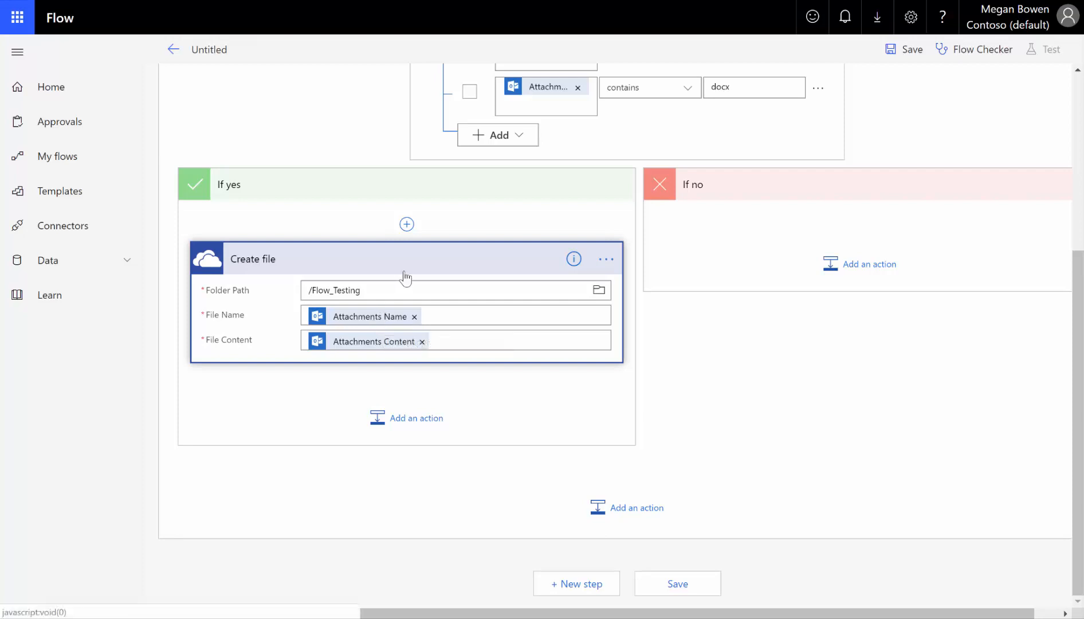
mouse_move(740, 435)
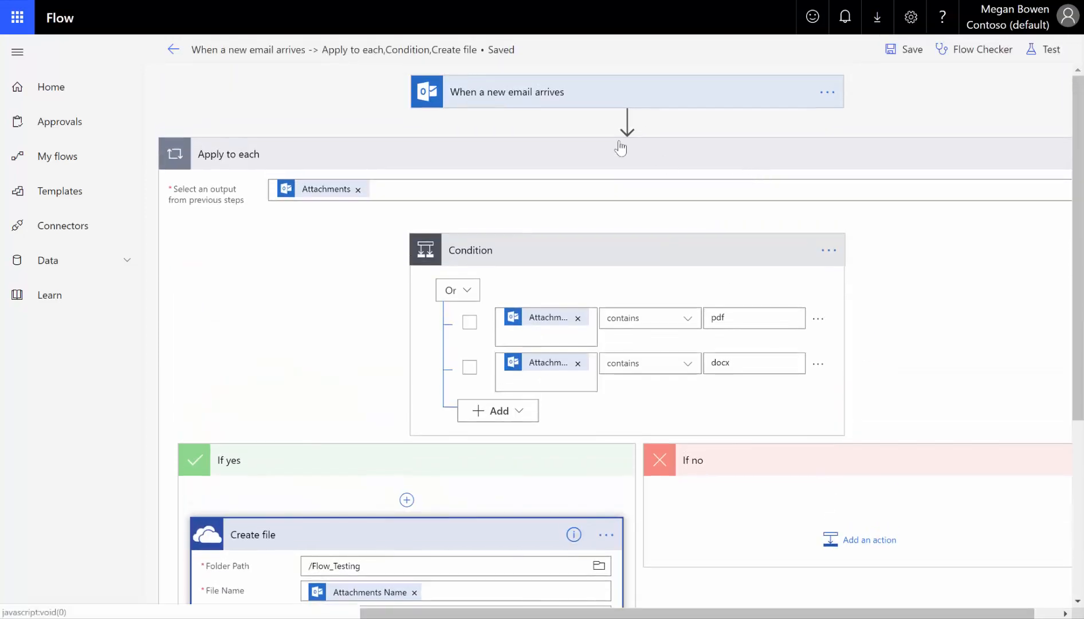
Step: Rename the flow to 'Filter Email Attachments' and save it
click(248, 50)
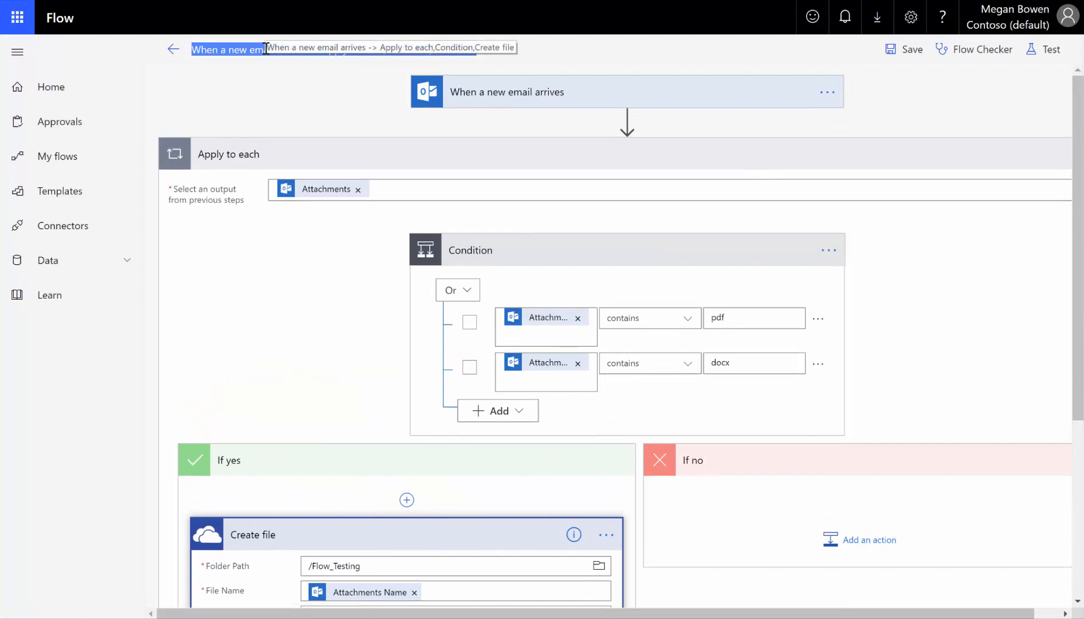
text(Filter)
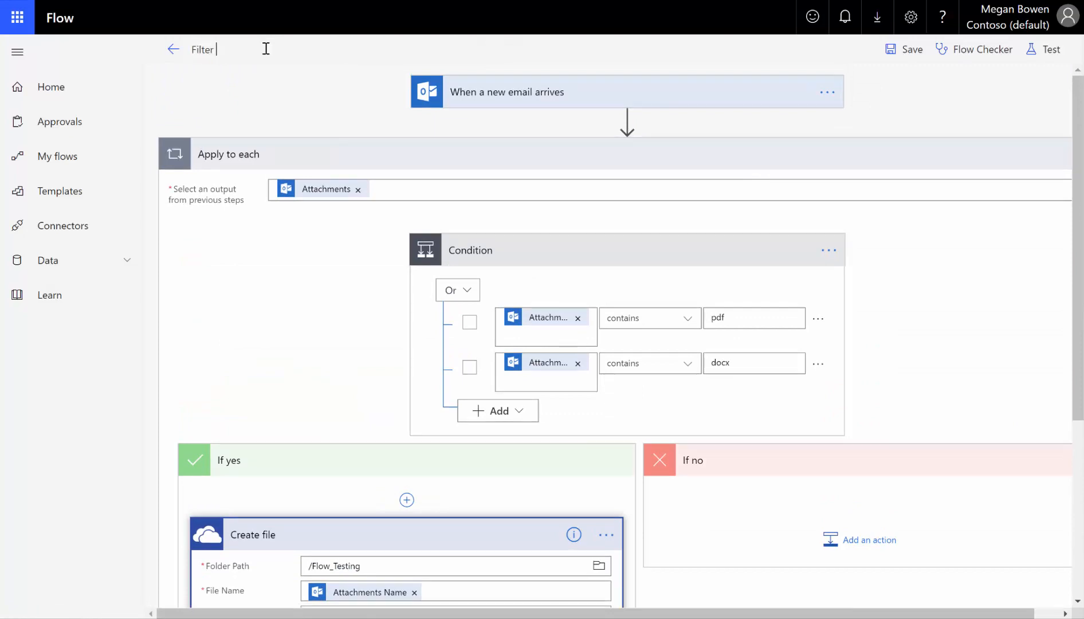
text(Email Attachments)
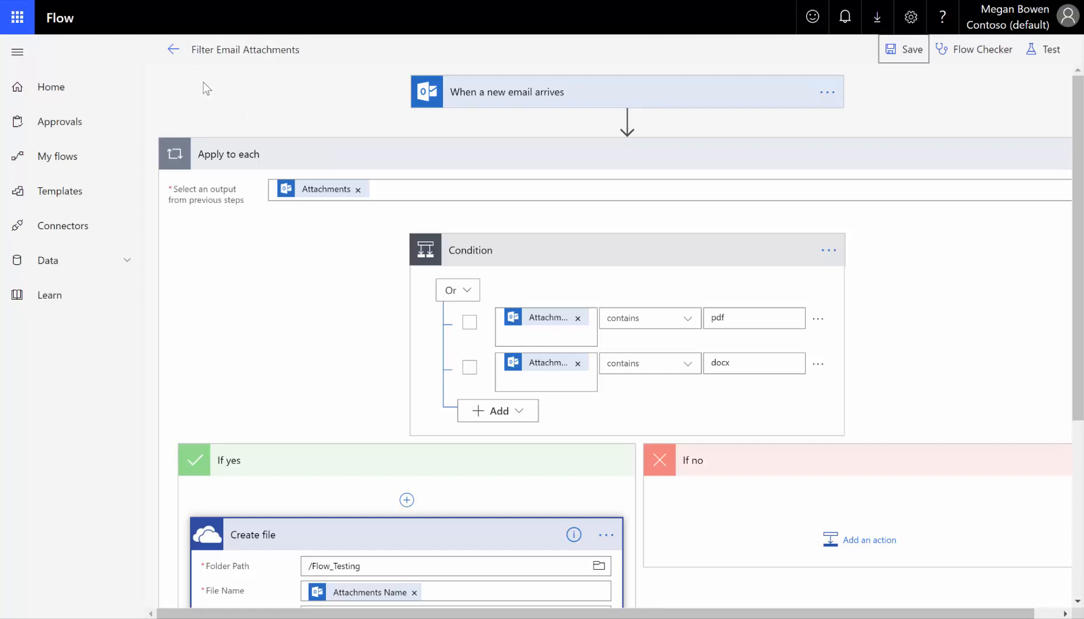
click(903, 50)
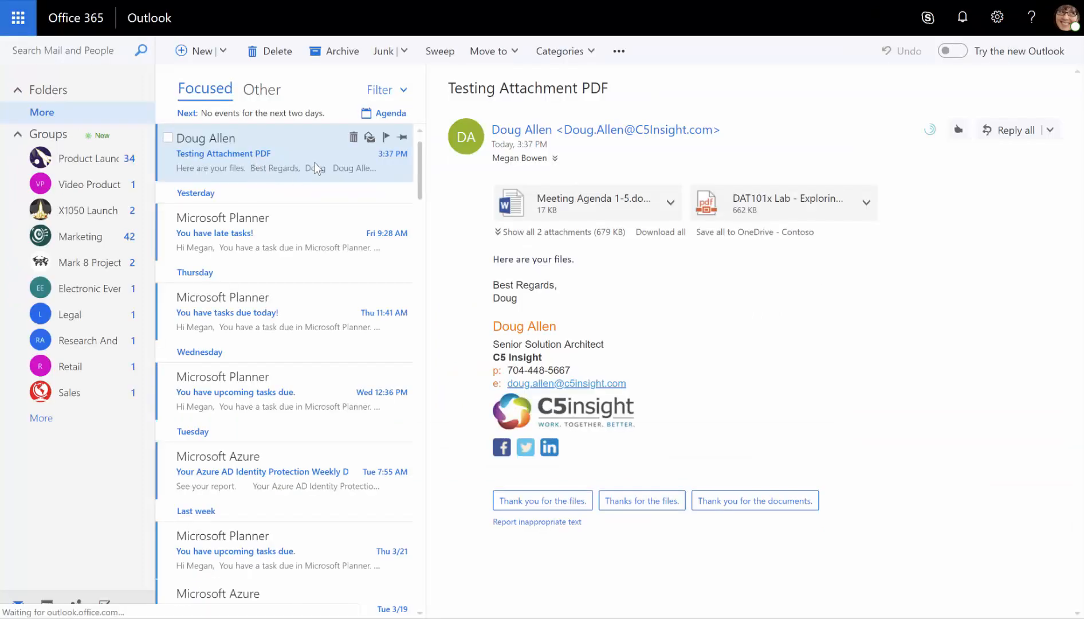
mouse_move(282, 166)
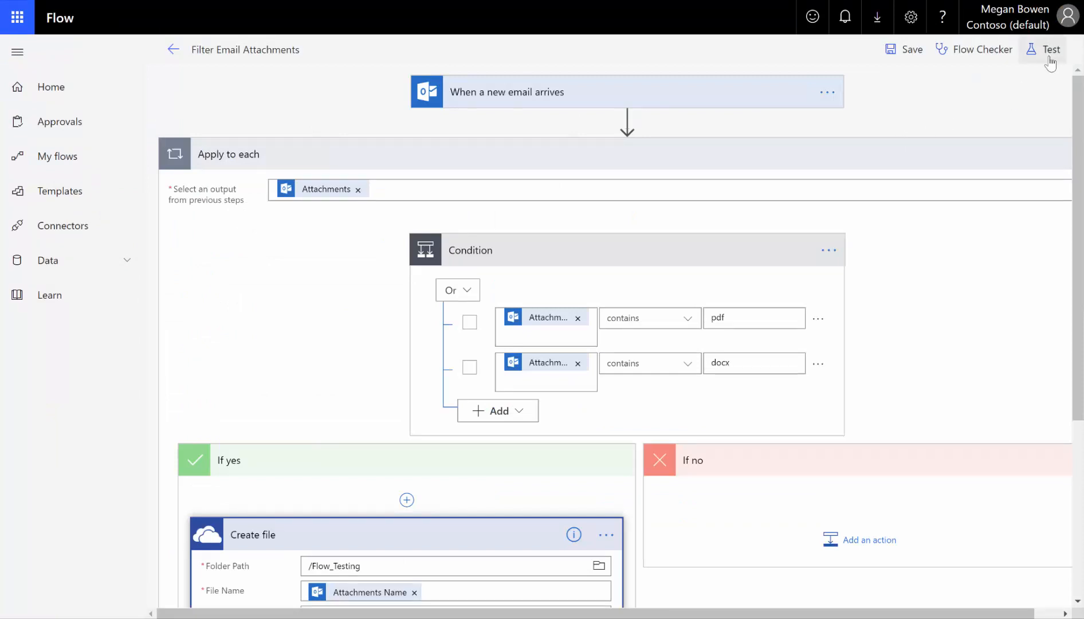
Step: Run a test using data from Office 365 Outlook via Save & Test
click(1050, 49)
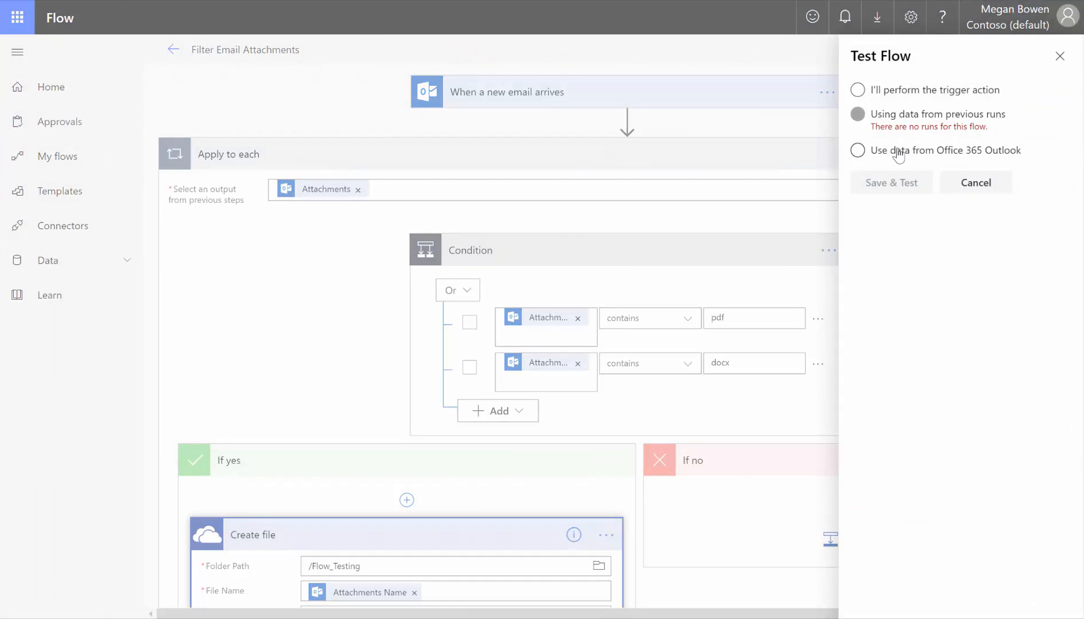
click(857, 151)
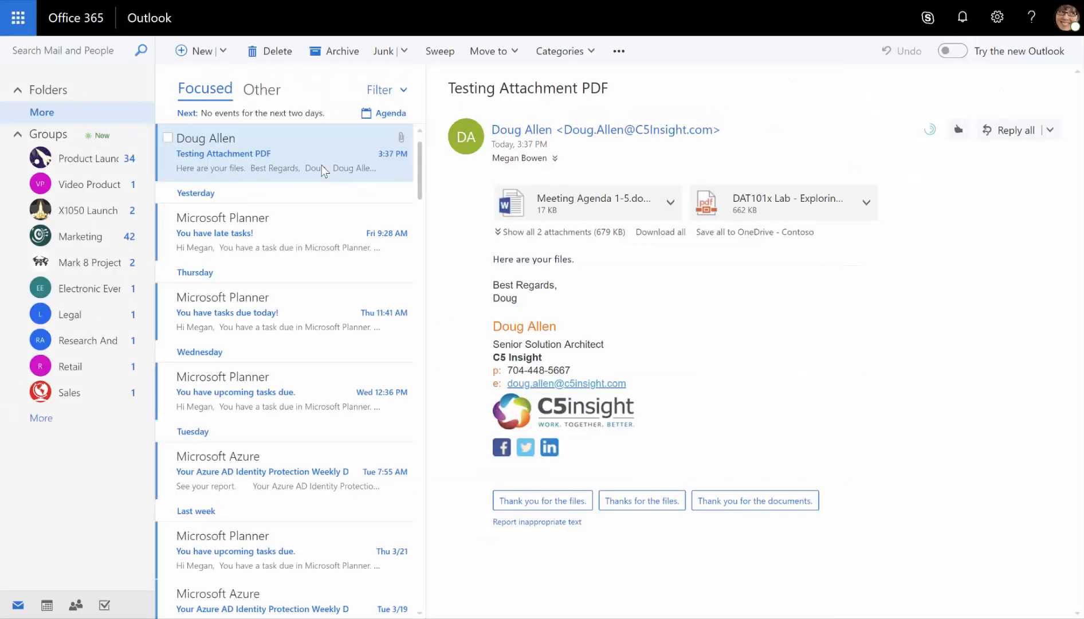
mouse_move(324, 172)
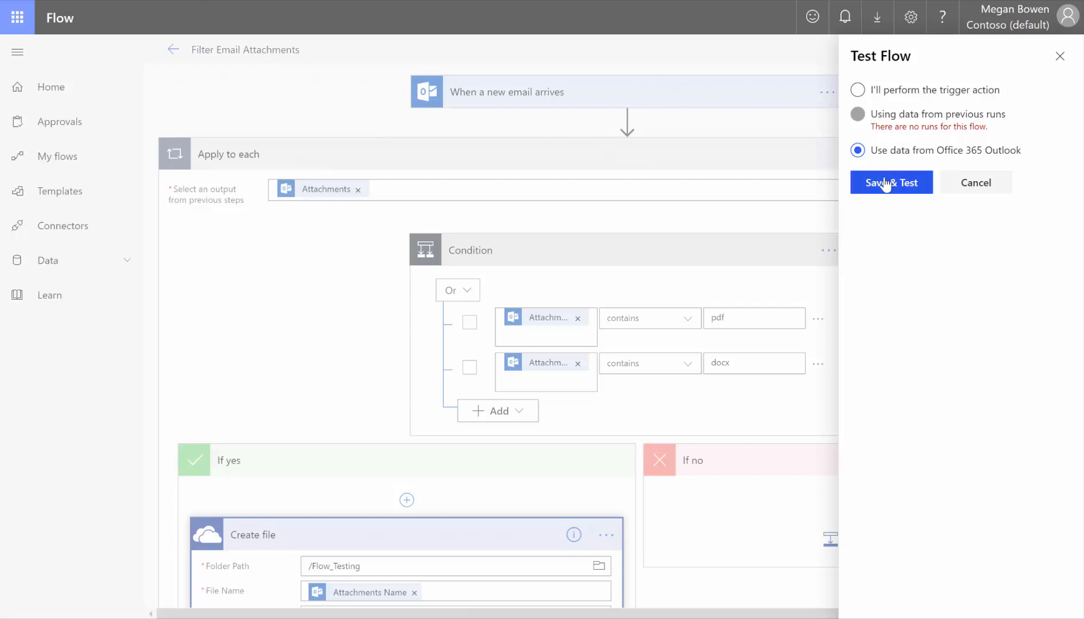
click(890, 182)
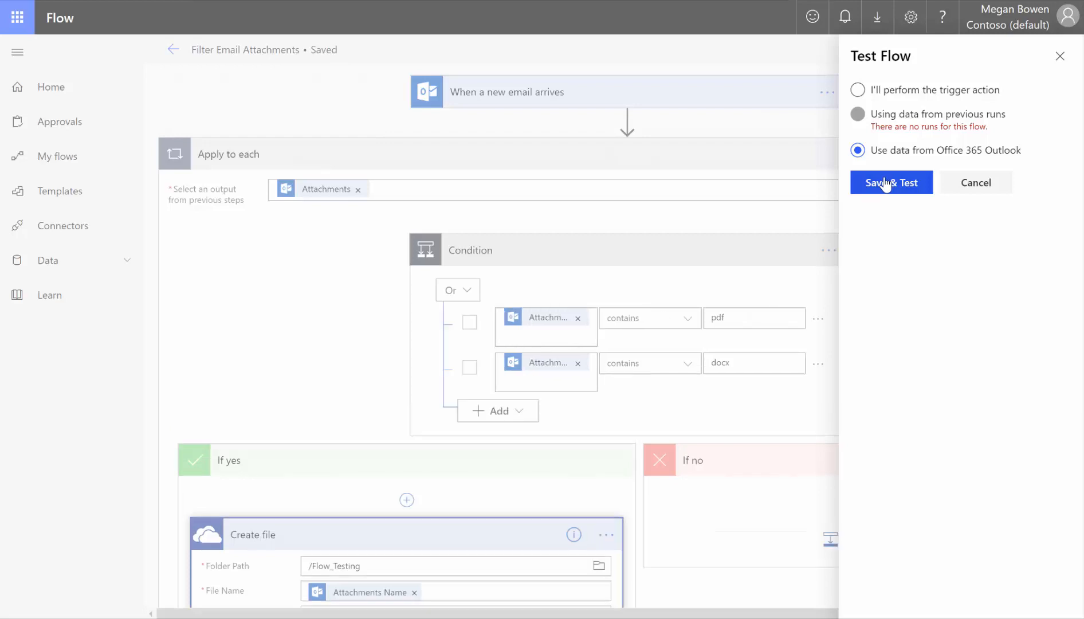
click(891, 183)
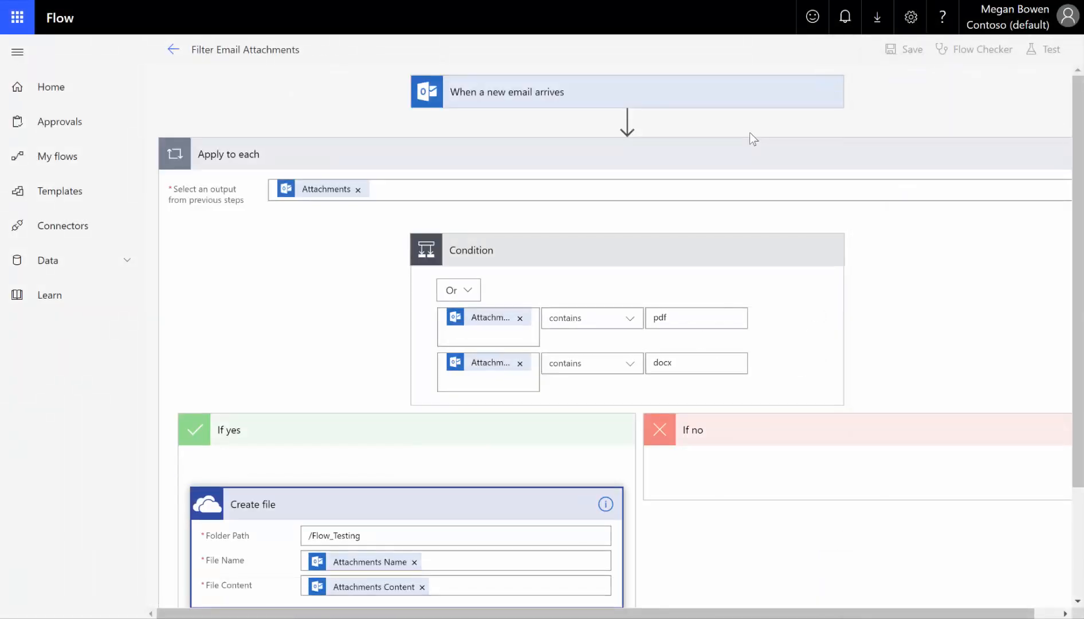
Step: Expand the finished run's trigger, Apply to each and Condition cards to see the first result
click(1046, 49)
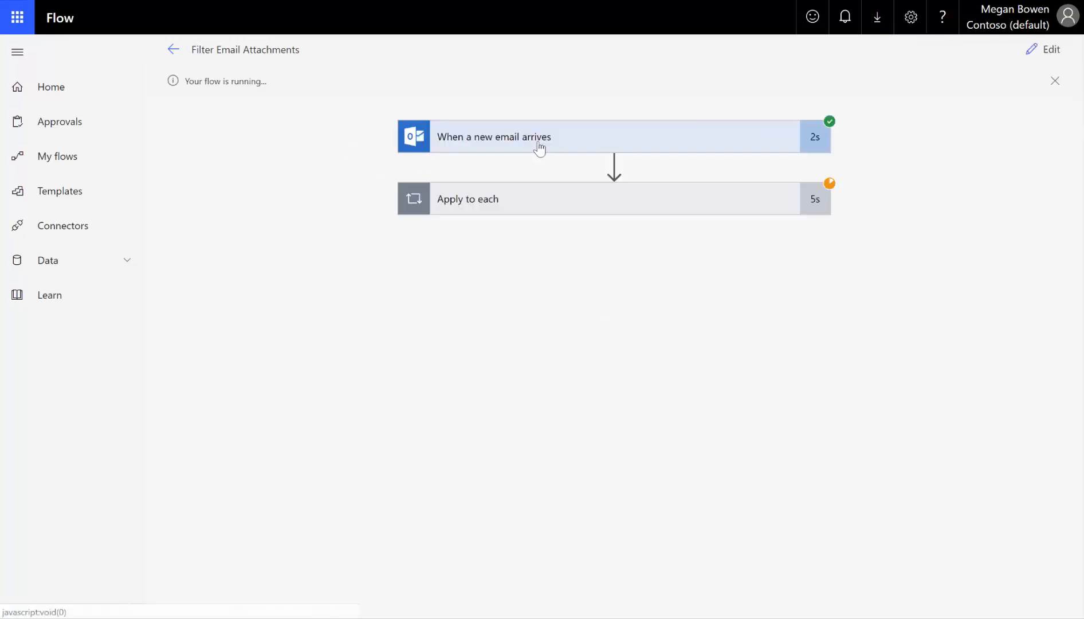
click(494, 136)
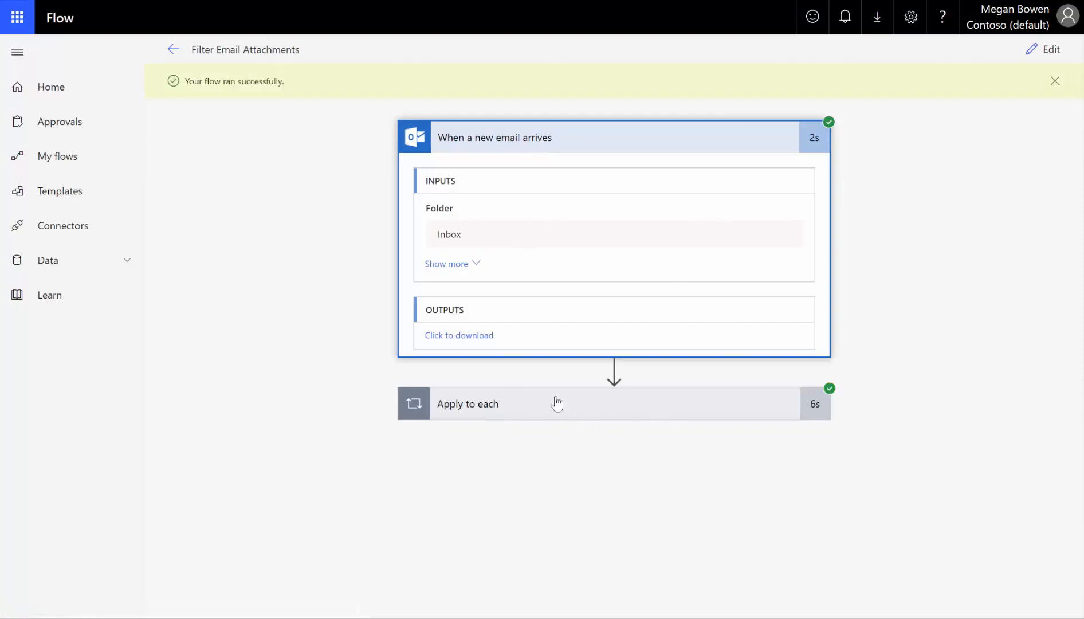
click(558, 404)
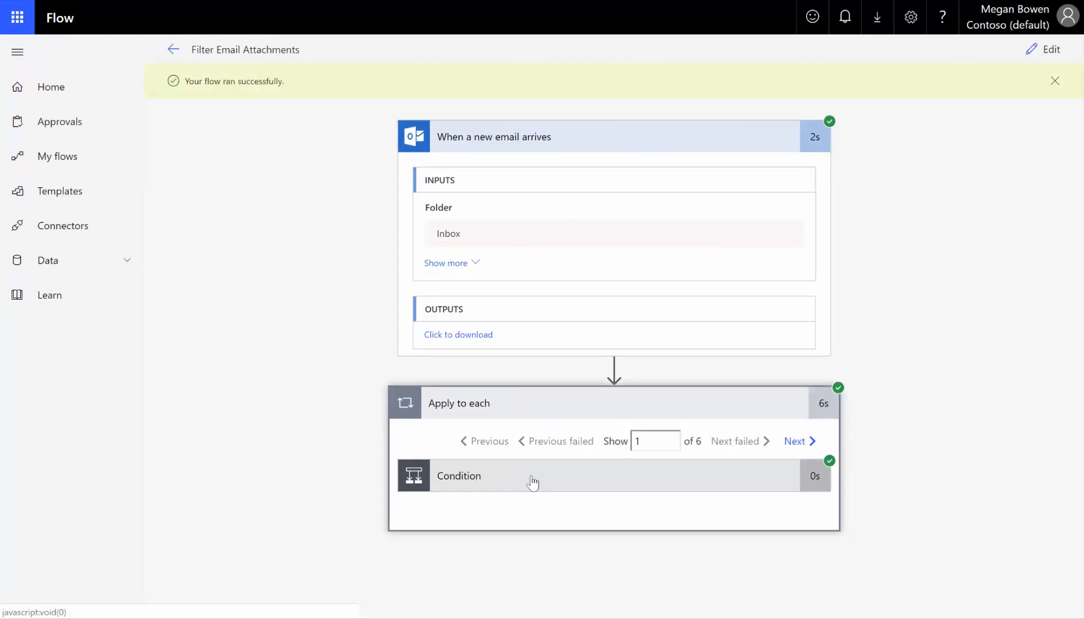
click(459, 475)
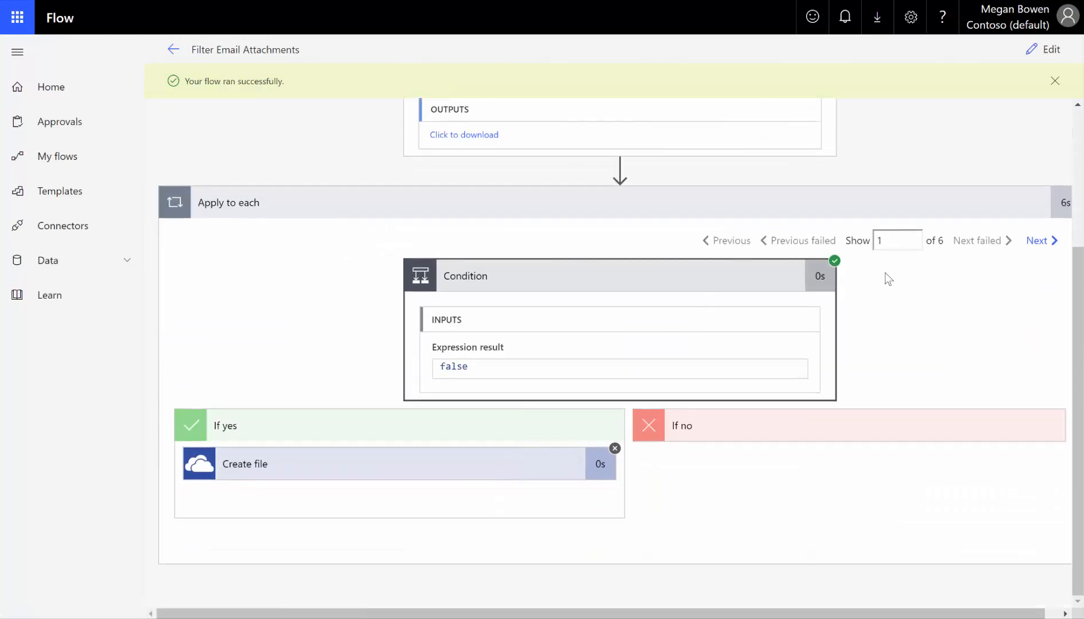
mouse_move(623, 235)
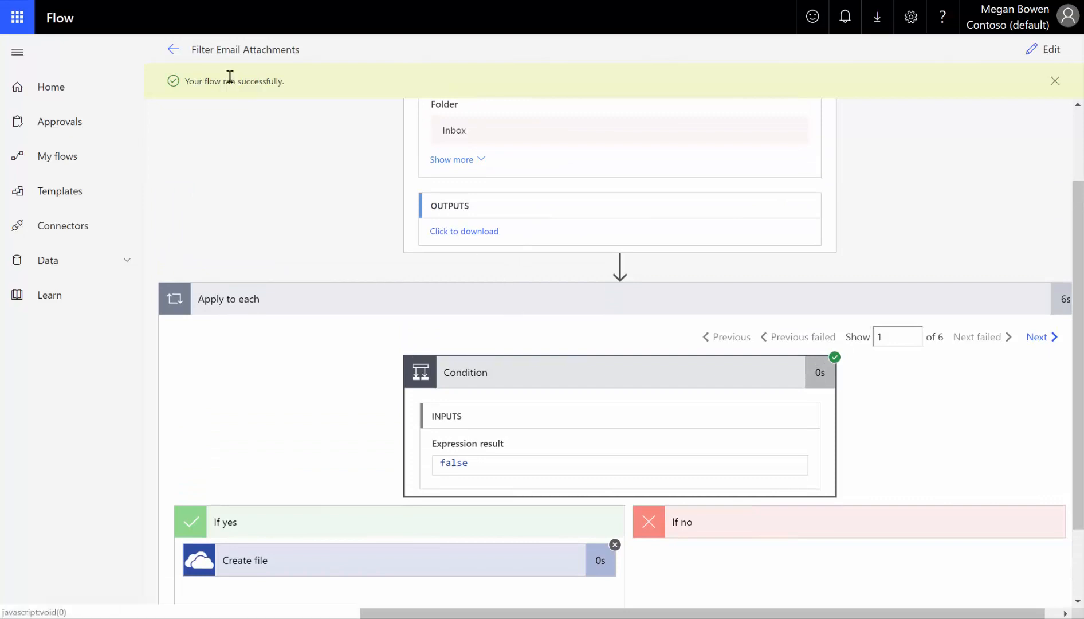
mouse_move(498, 312)
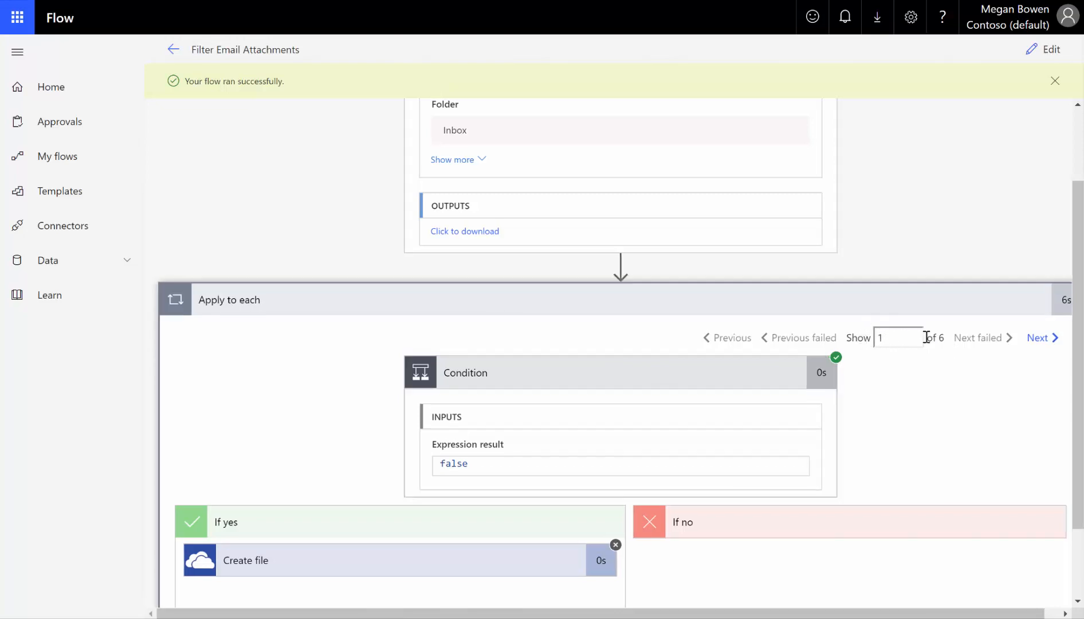
mouse_move(954, 343)
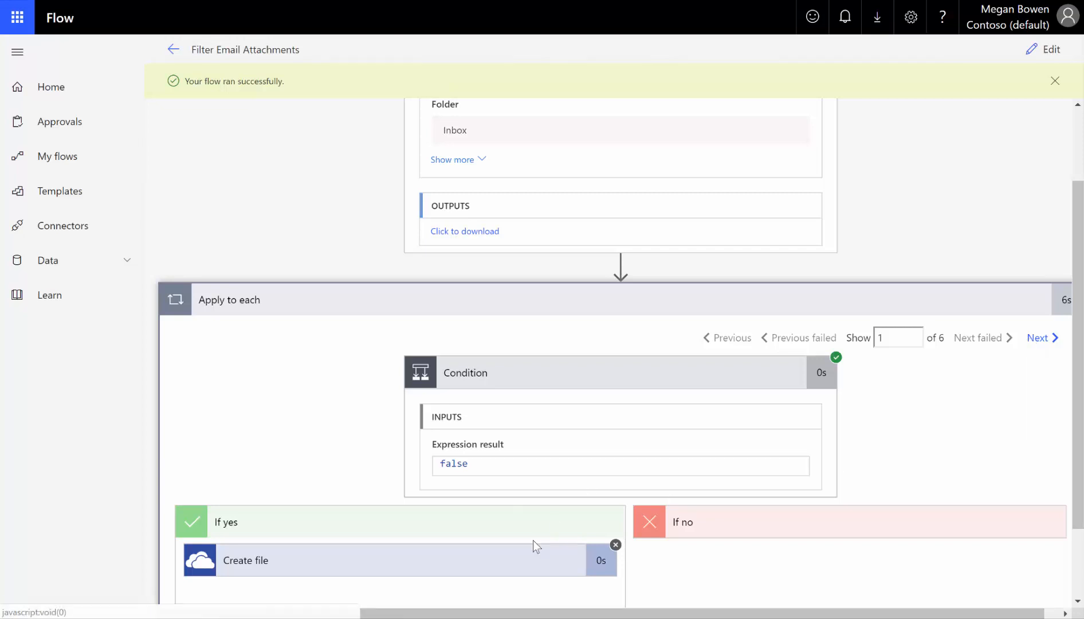
Step: Check the first iteration's false condition, then page through attachment iterations 2 to 5
scroll(down, 3)
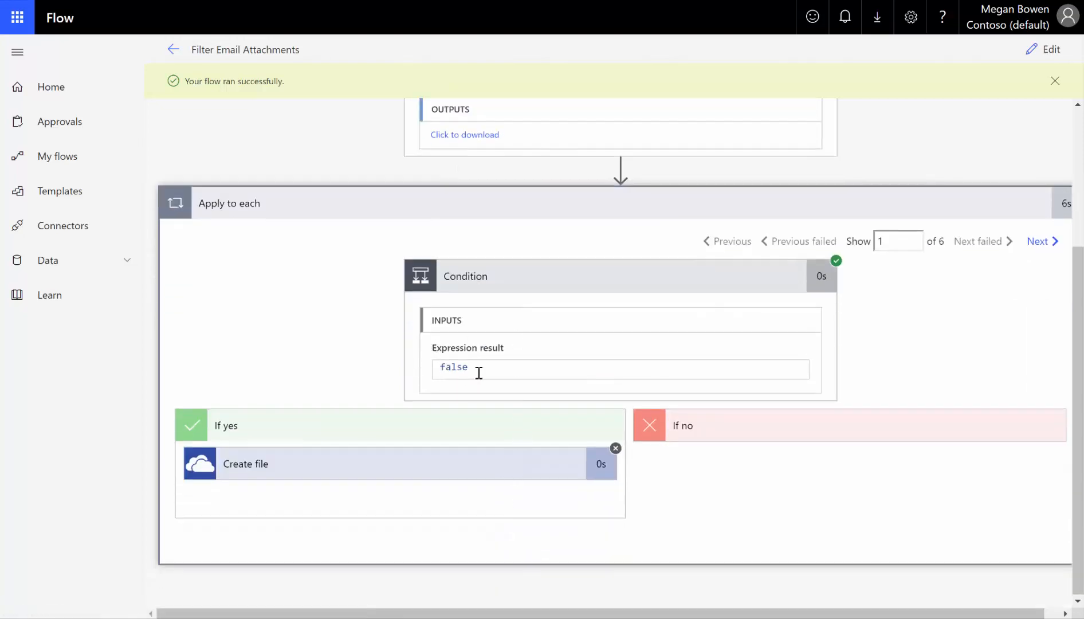
double_click(454, 367)
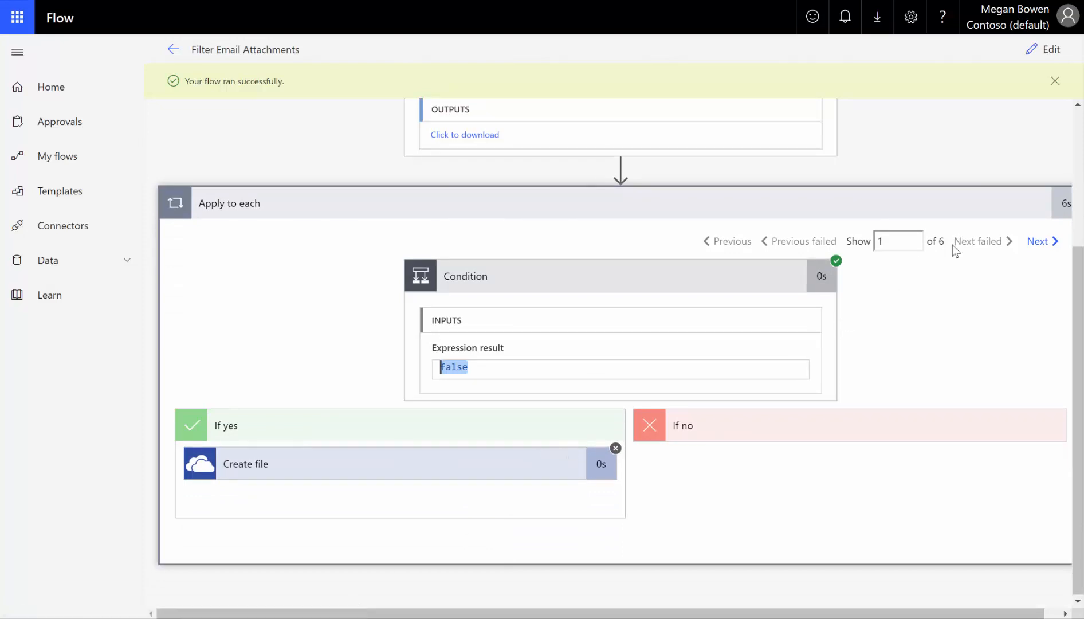
click(1038, 242)
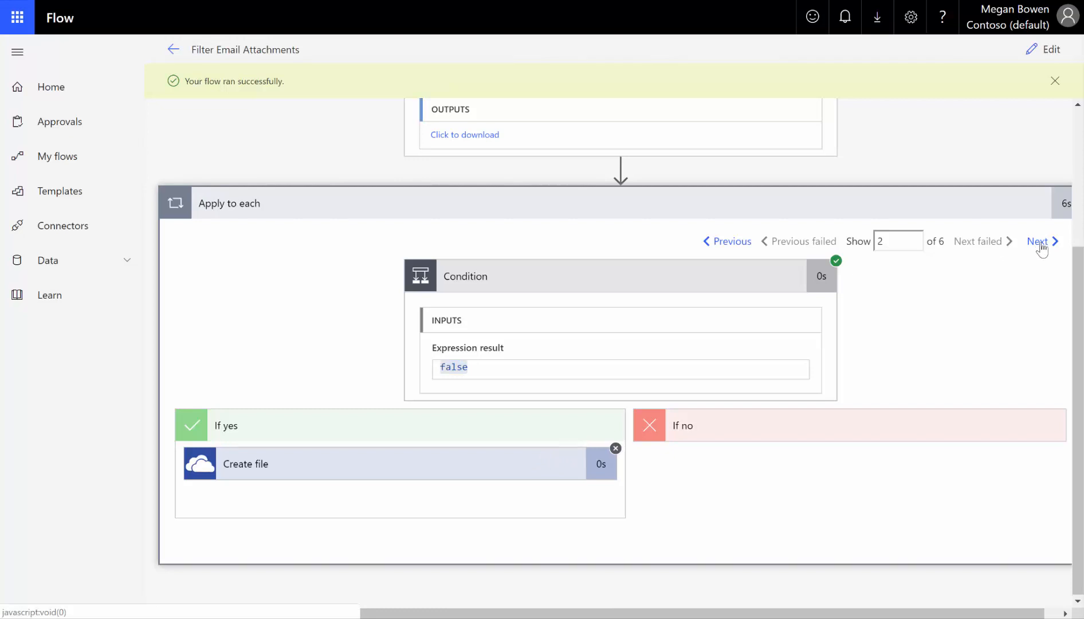
click(1040, 241)
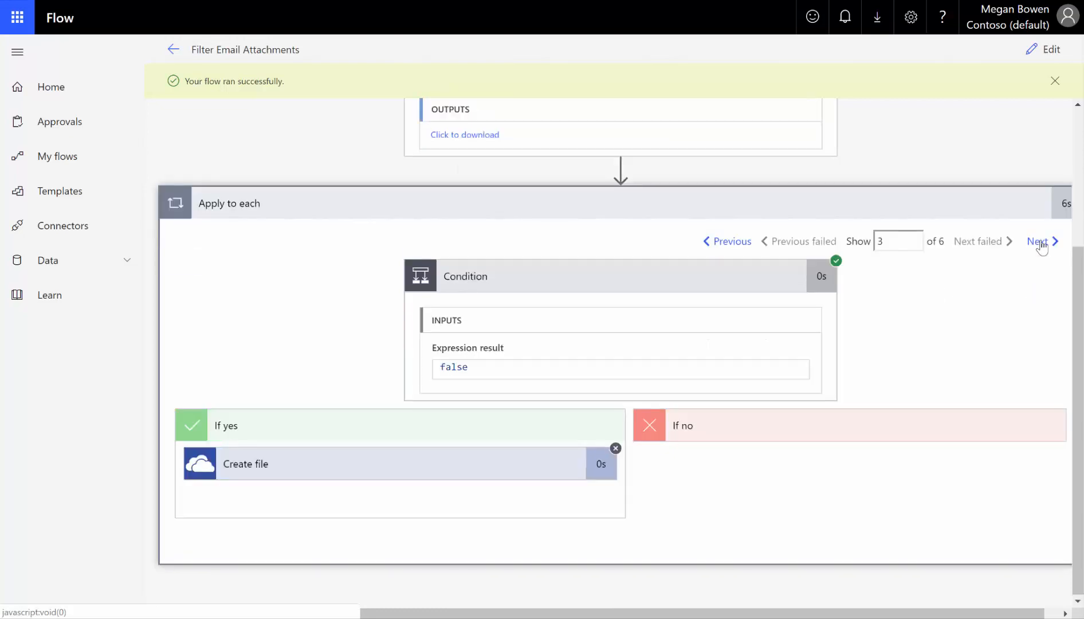
click(1040, 242)
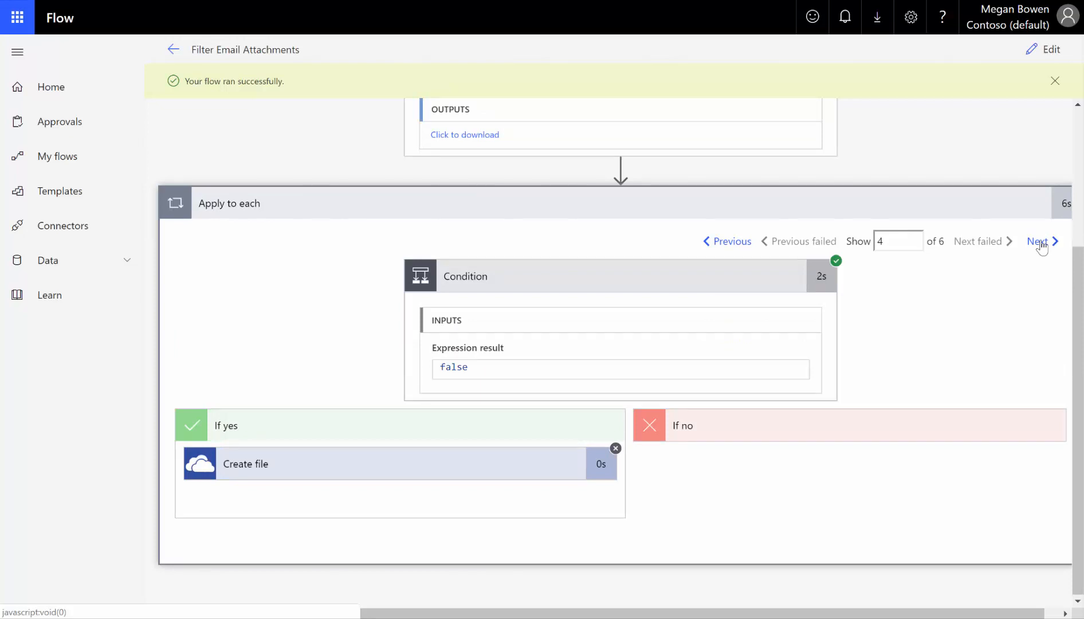
click(1039, 242)
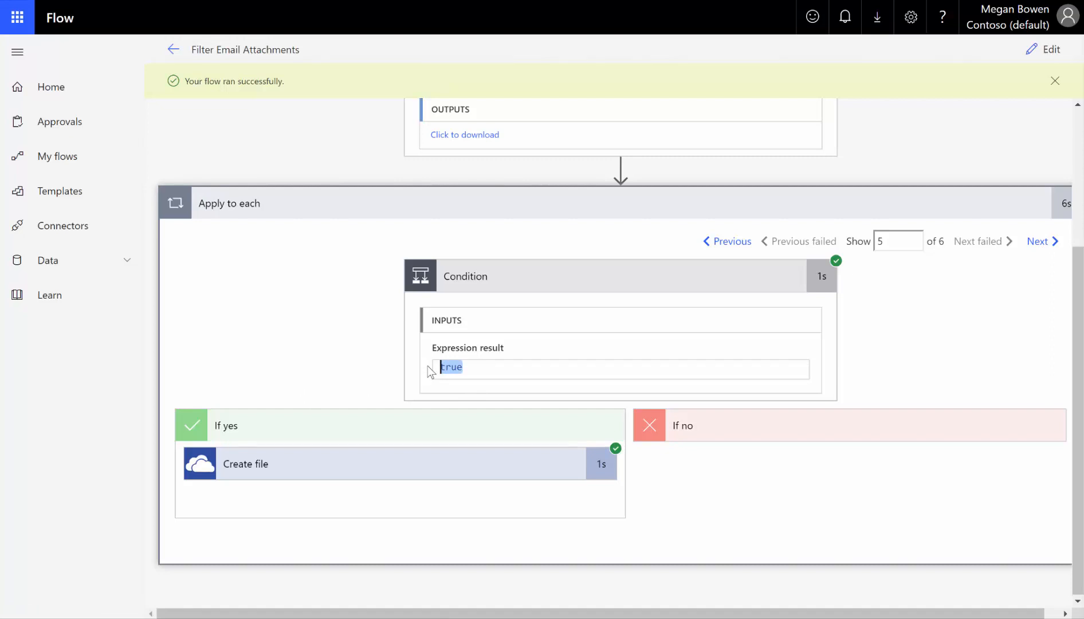
mouse_move(615, 462)
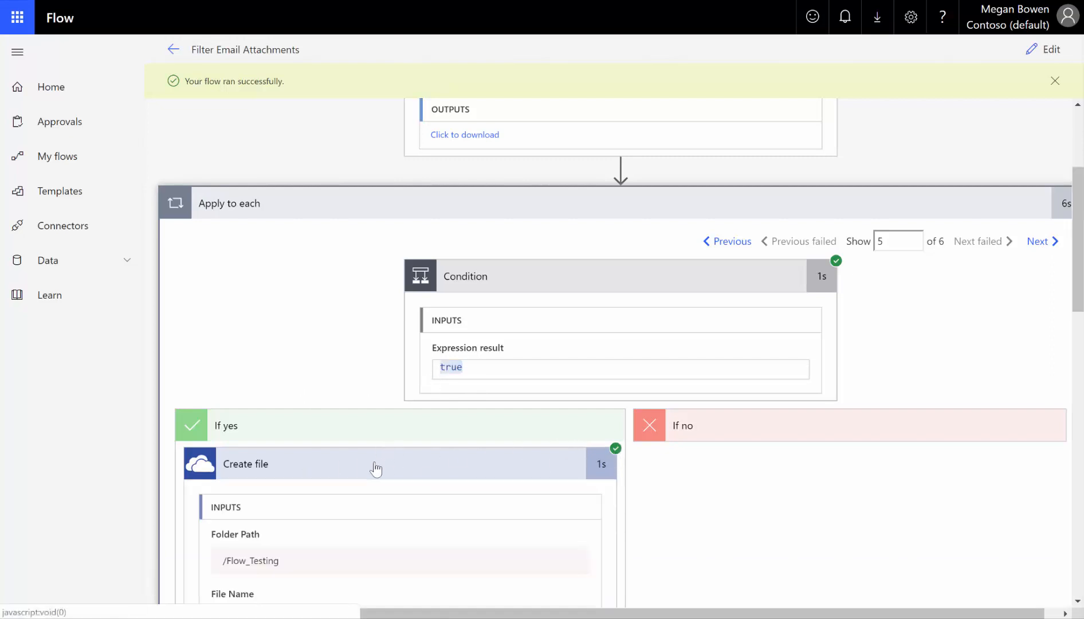
Step: Inspect Create file's inputs and output body, highlighting the saved DOCX and PDF file names in /Flow_Testing
scroll(down, 3)
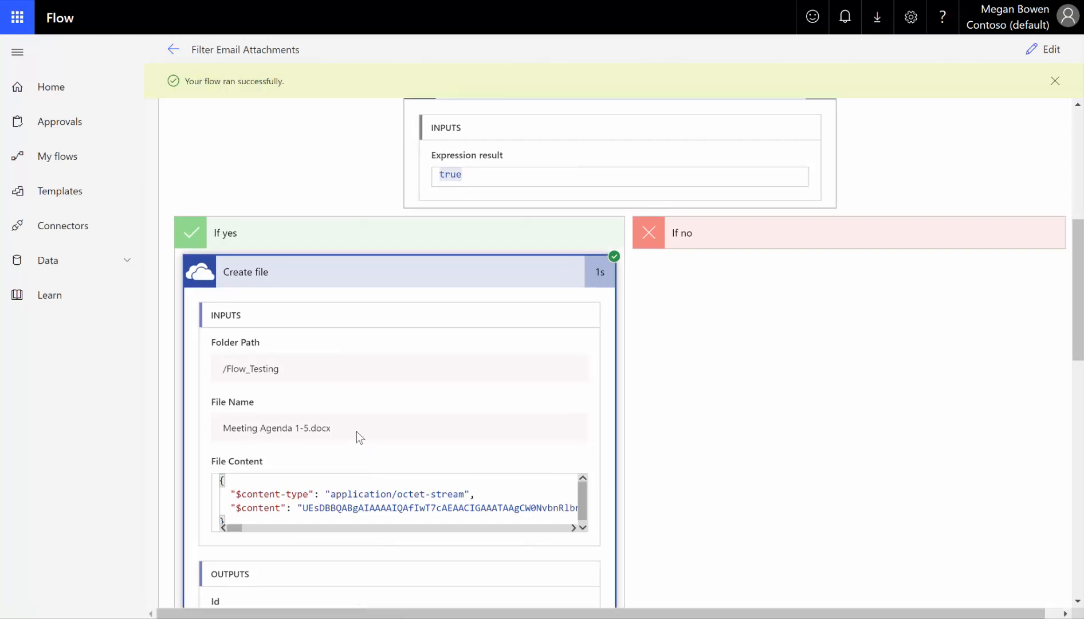
double_click(276, 429)
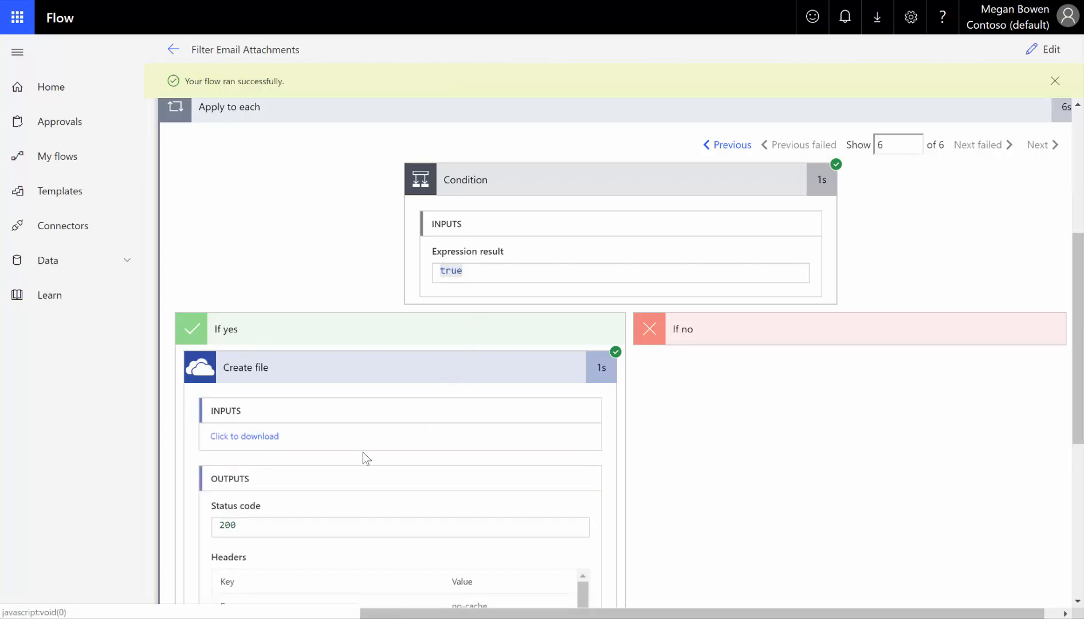
scroll(down, 3)
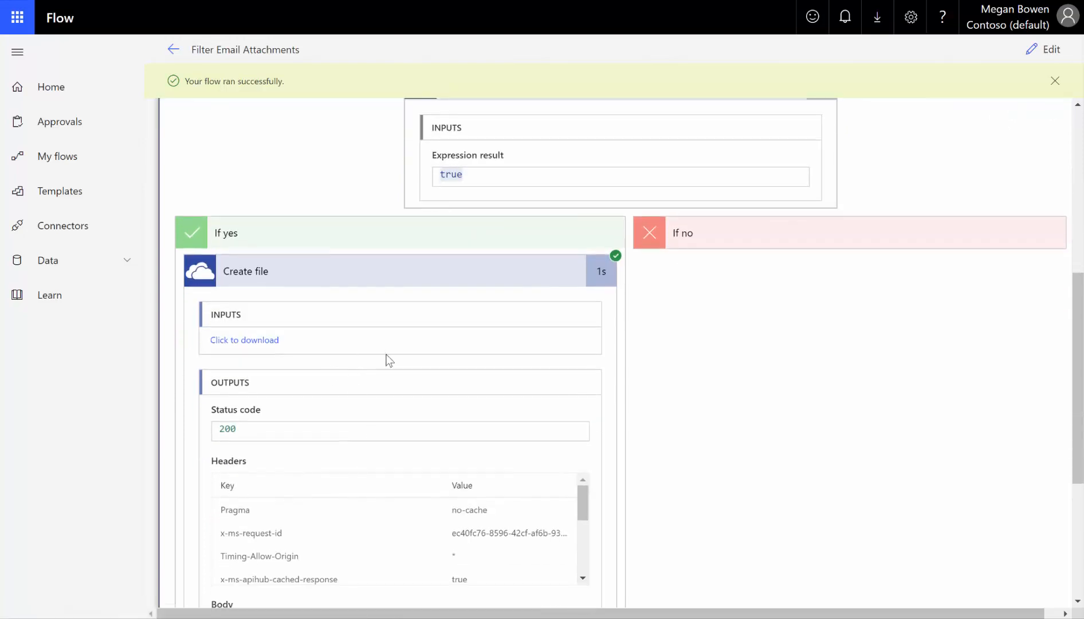
scroll(down, 3)
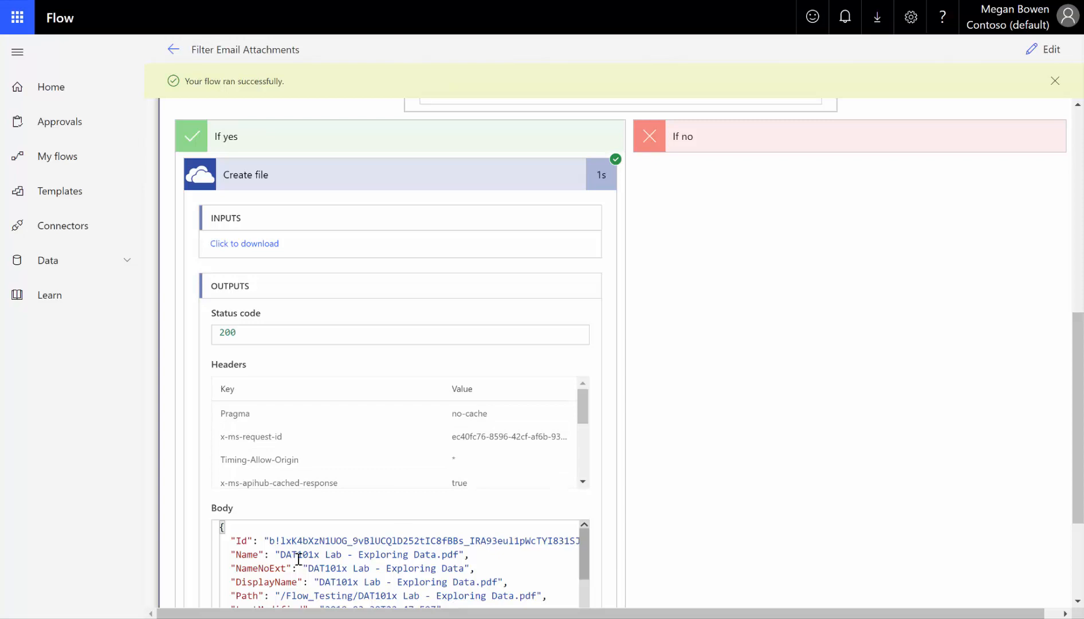
drag(280, 554, 356, 554)
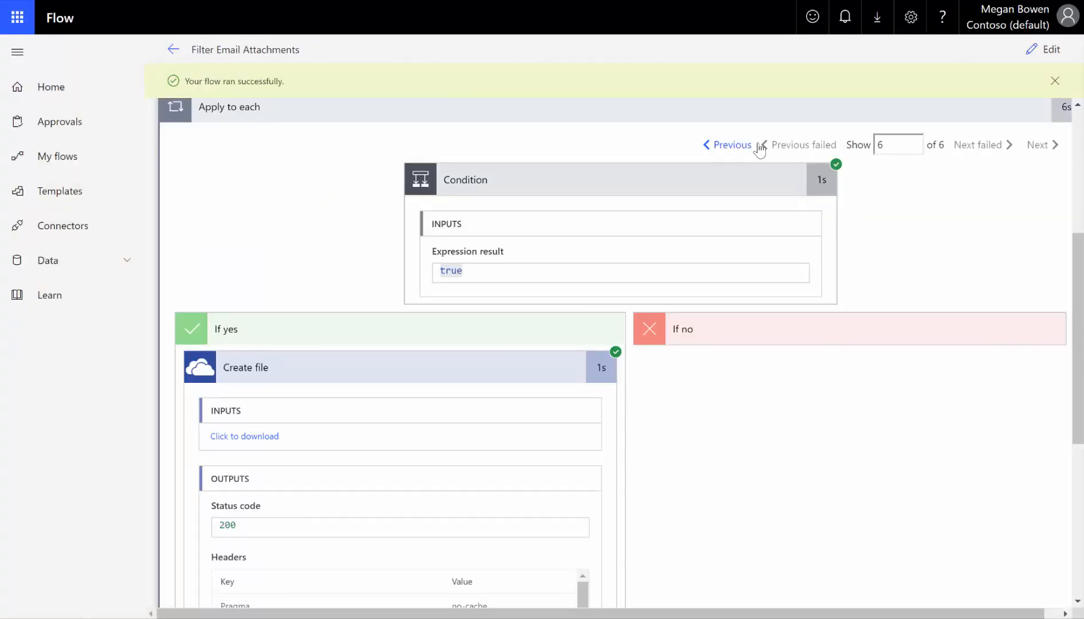
Step: Step back to iteration 3, where the condition is false and Create file was skipped, and view the trigger outputs
click(727, 144)
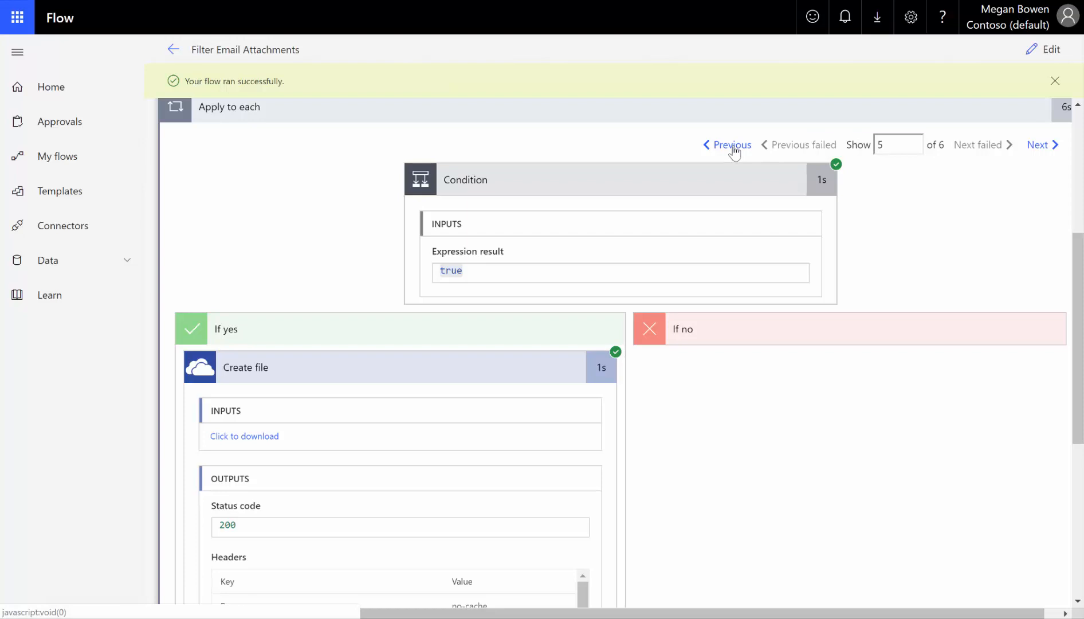
click(731, 145)
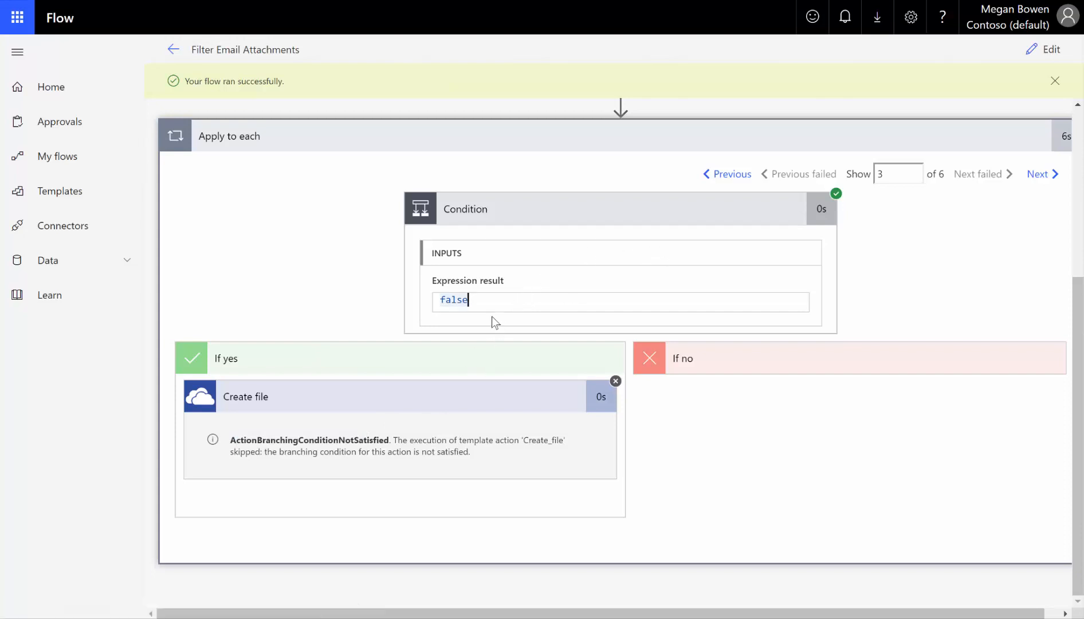
scroll(down, 3)
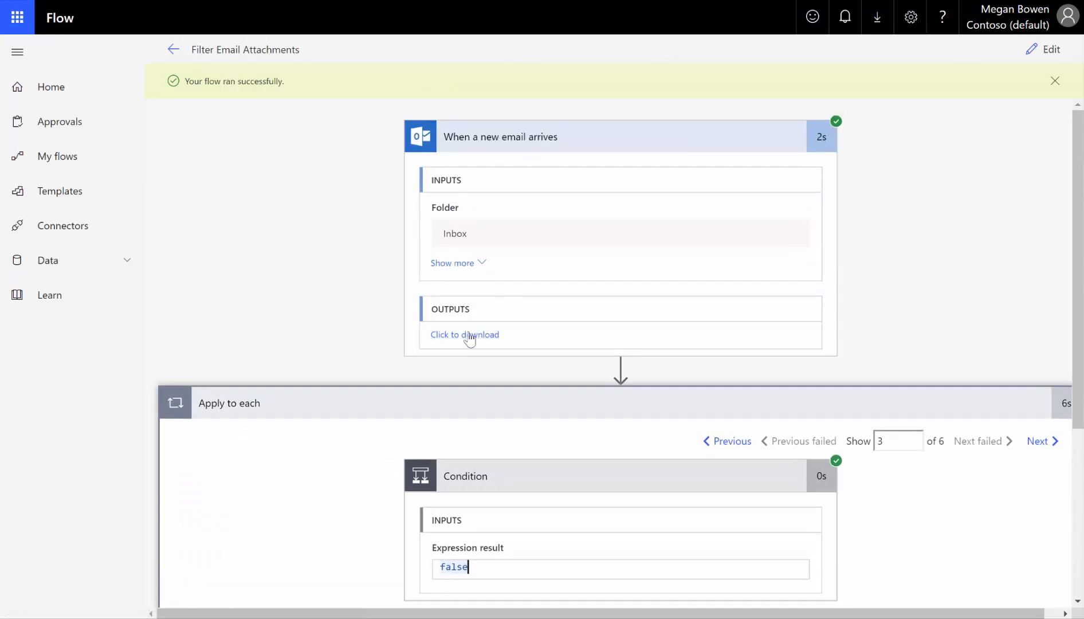
mouse_move(463, 164)
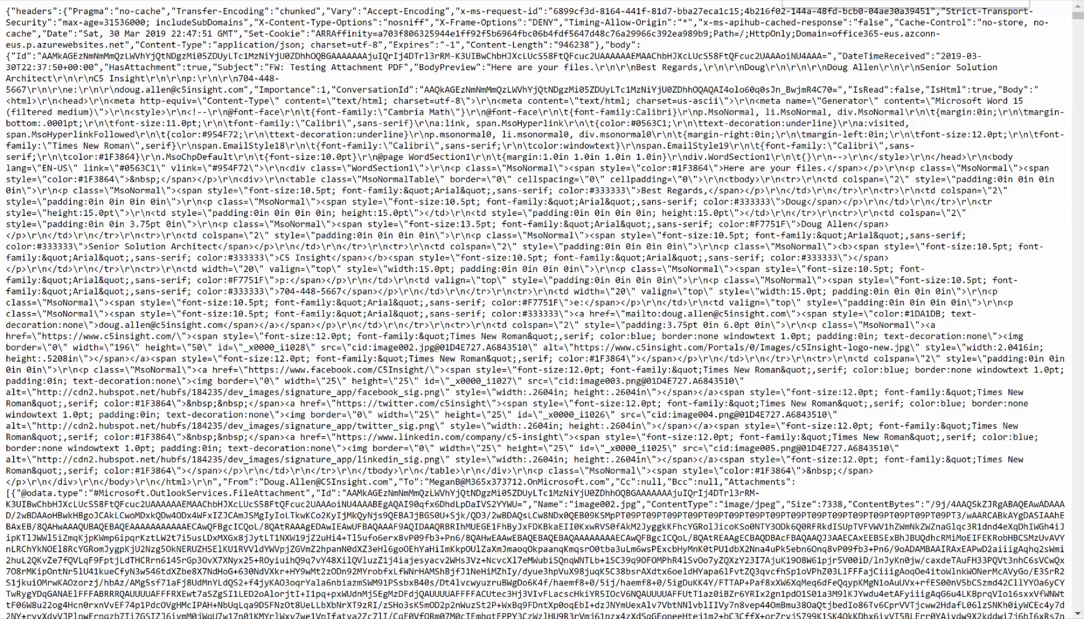
scroll(down, 3)
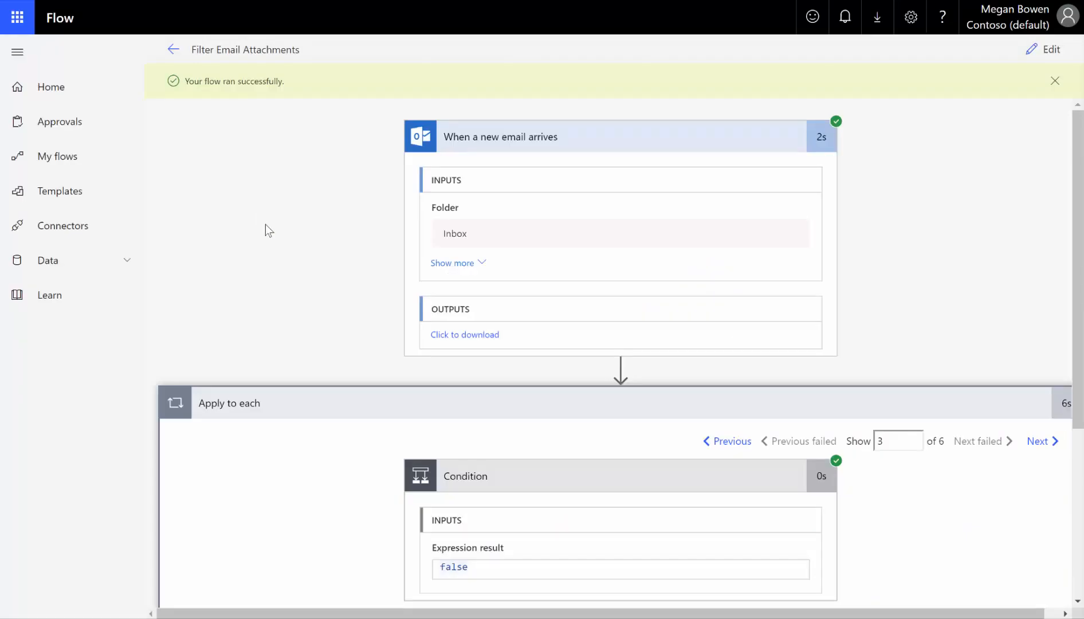
mouse_move(268, 169)
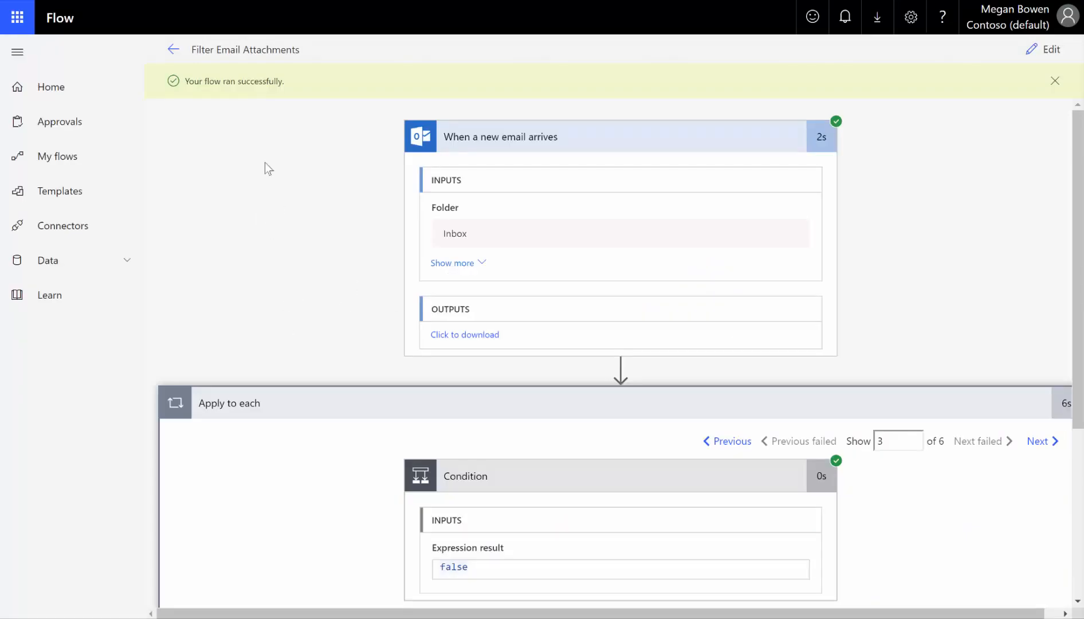